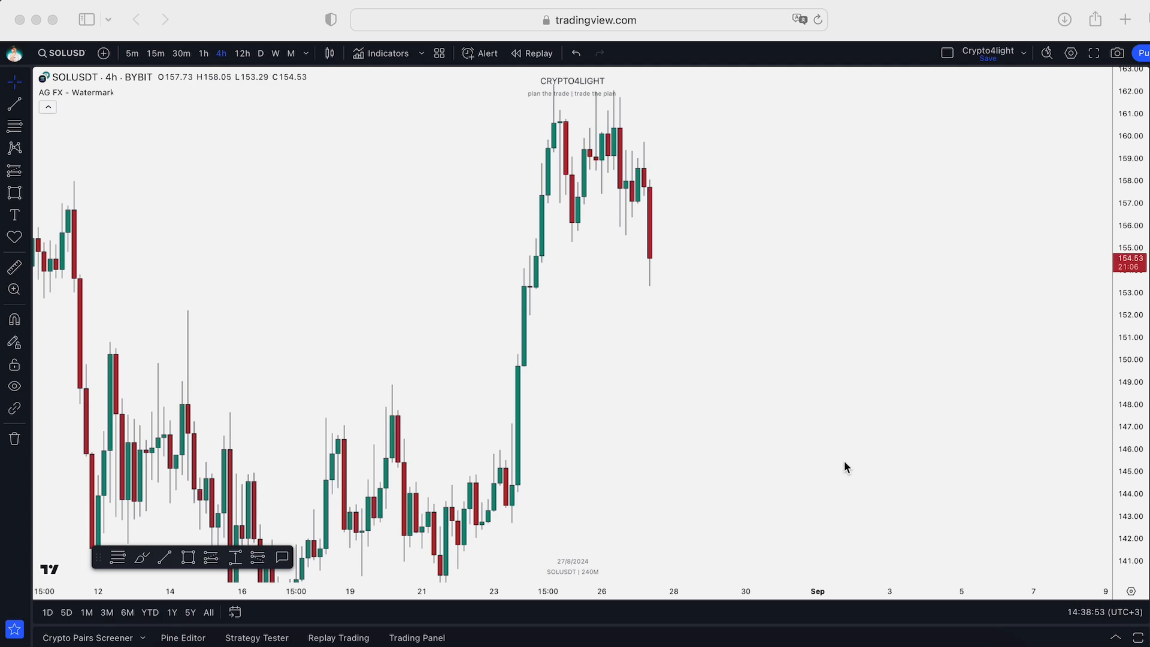
{"action": "mouse_move", "coordinate": [908, 403]}
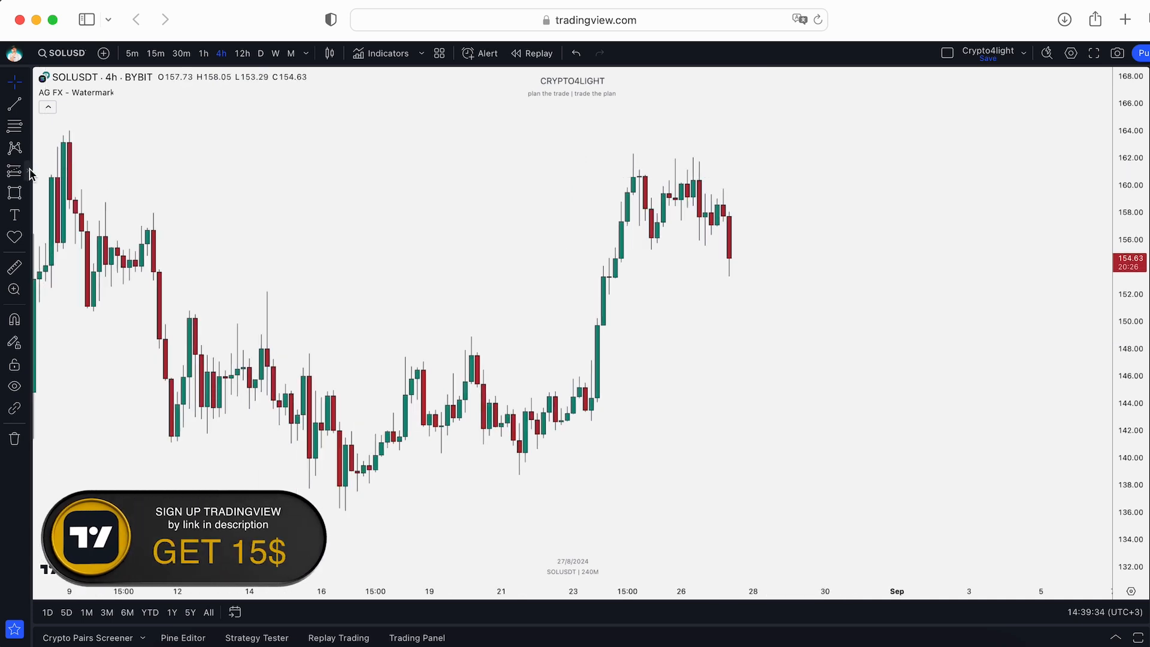
Bring up the projection and measuring tools list to reach the drawing tool.
{"action": "left_click", "coordinate": [14, 170]}
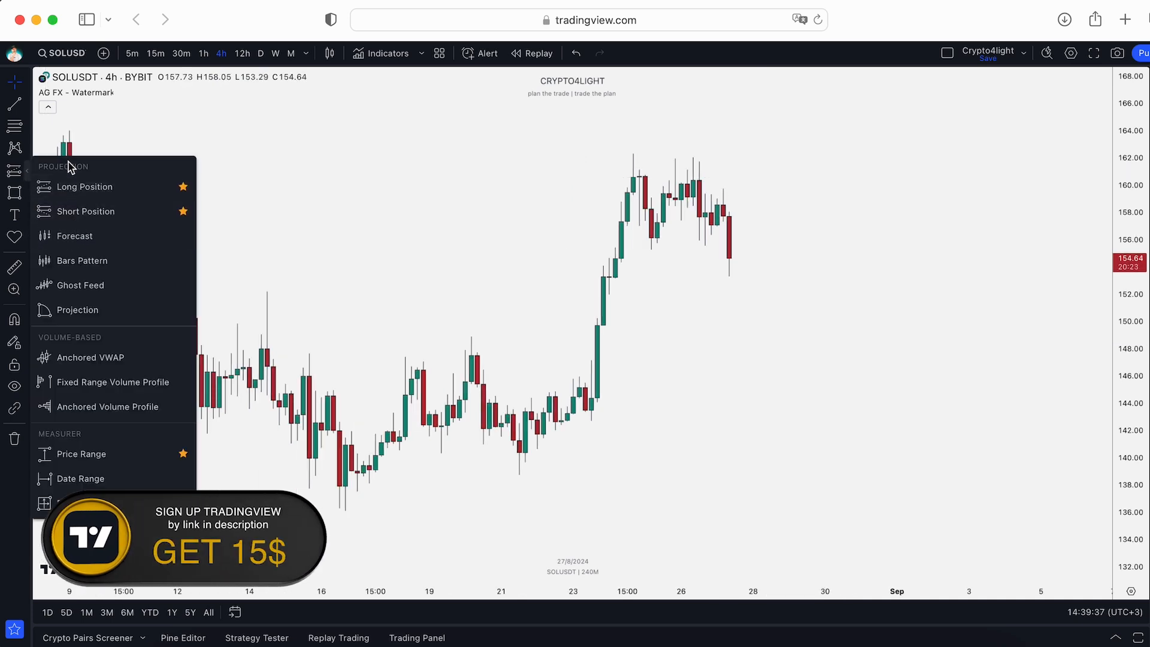
{"action": "mouse_move", "coordinate": [183, 191]}
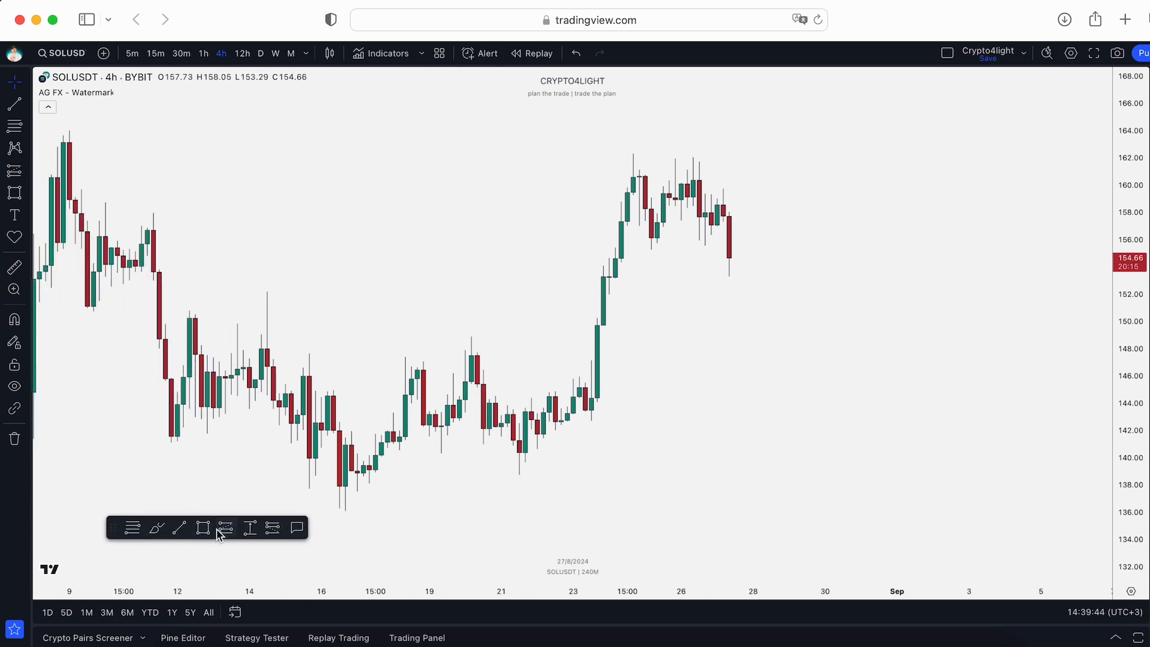
{"action": "mouse_move", "coordinate": [226, 527]}
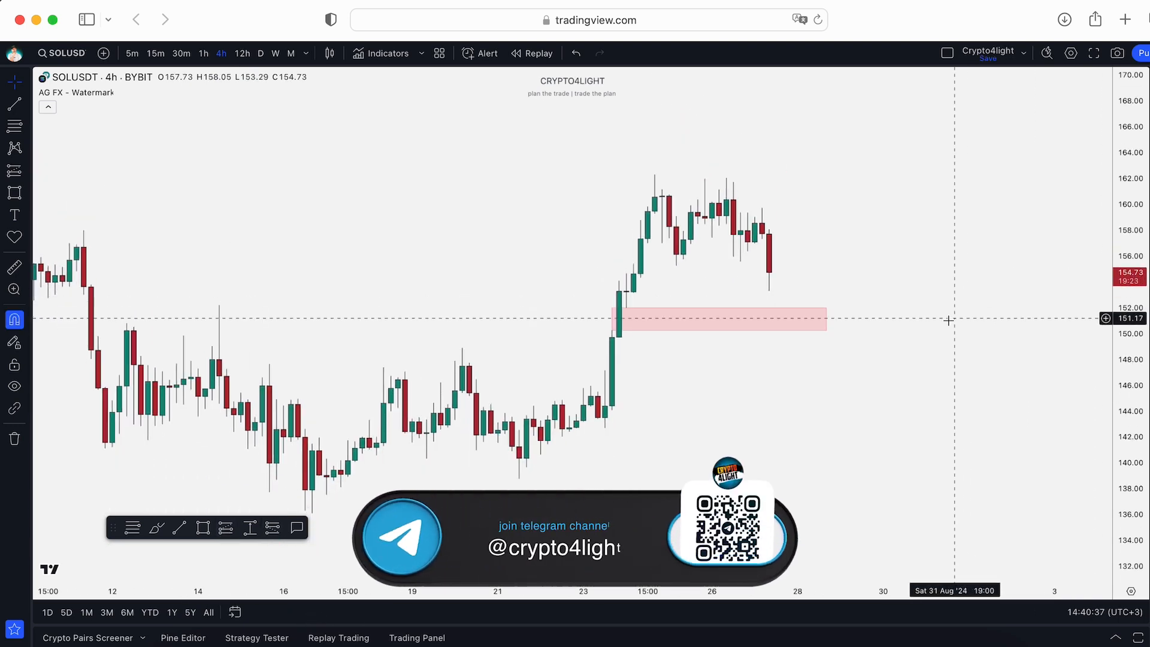
{"action": "mouse_move", "coordinate": [937, 330]}
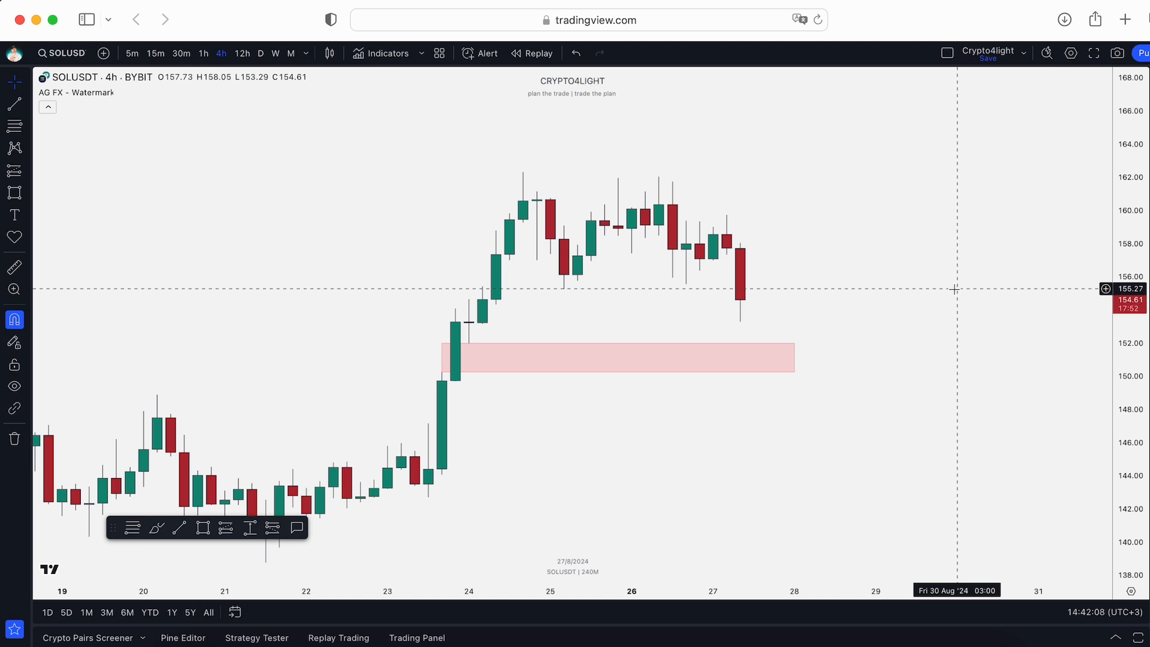
{"action": "mouse_move", "coordinate": [745, 369]}
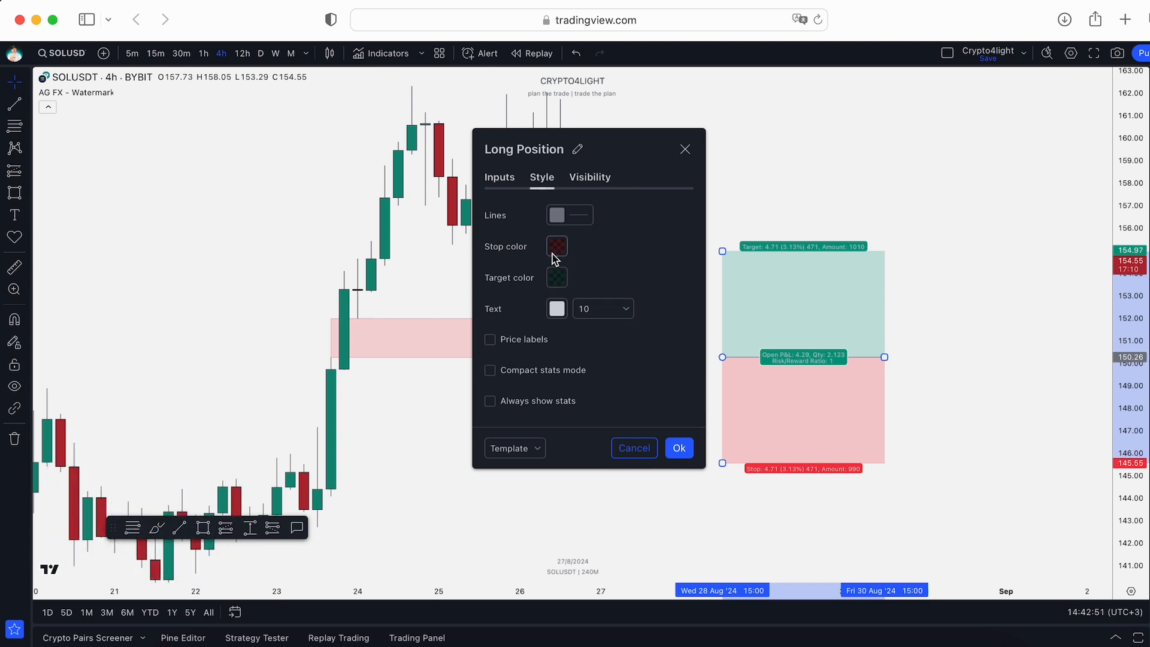
{"action": "mouse_move", "coordinate": [505, 346]}
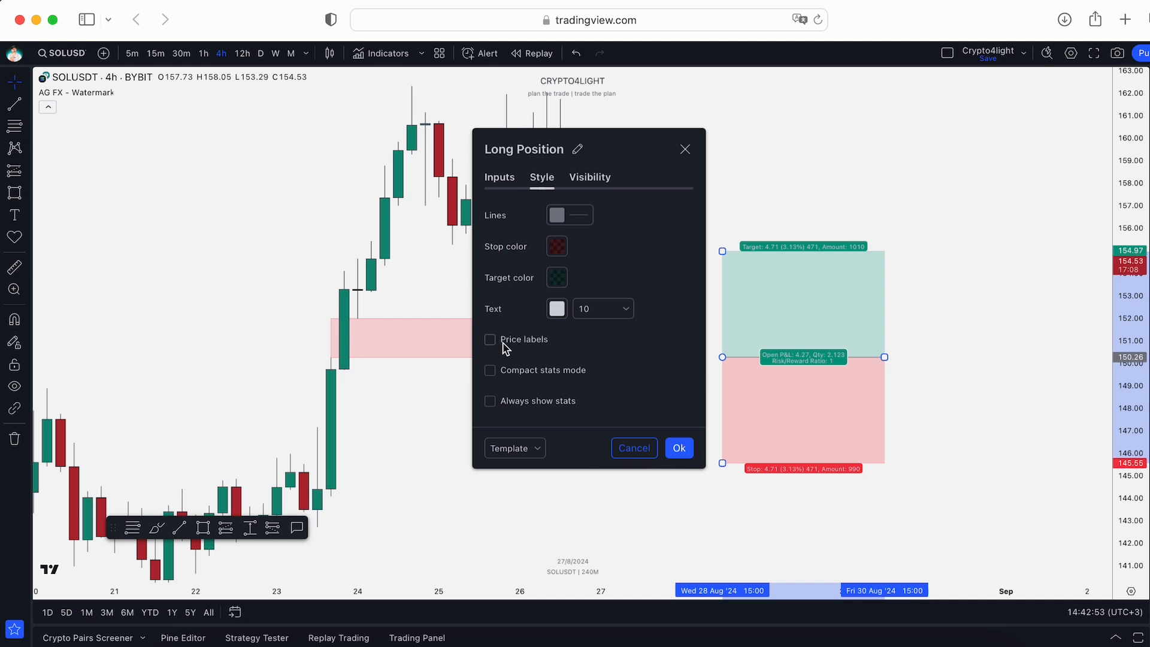
Try Price labels and Compact stats mode, leave Always show stats on, and confirm the style.
{"action": "left_click", "coordinate": [489, 339]}
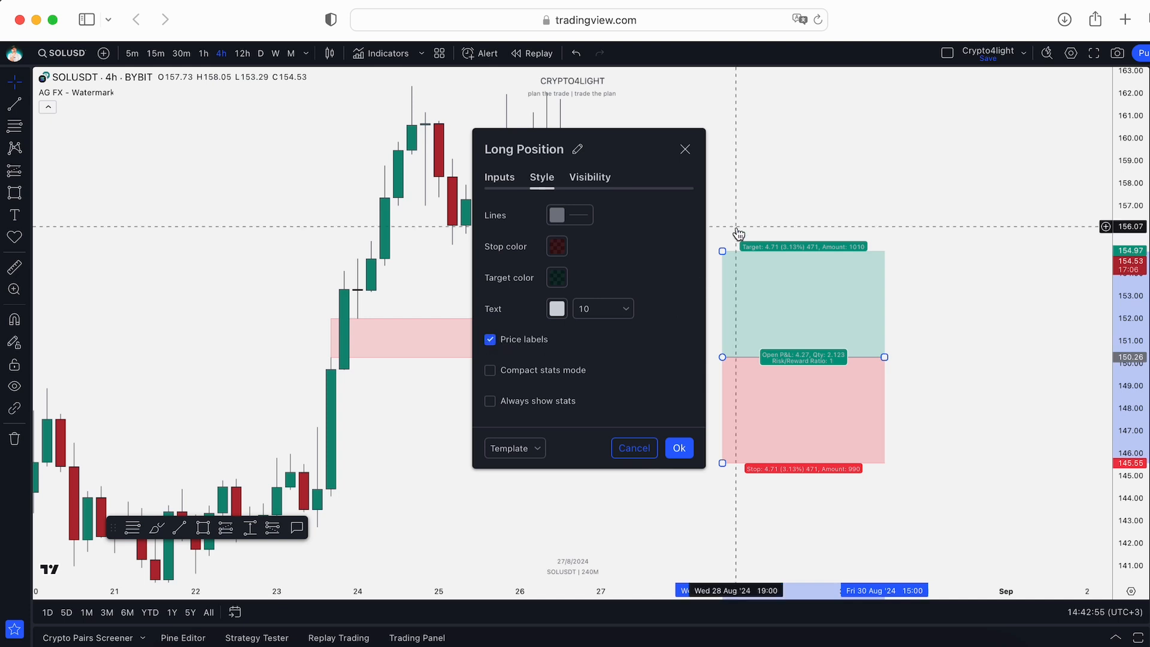
{"action": "left_click", "coordinate": [490, 339]}
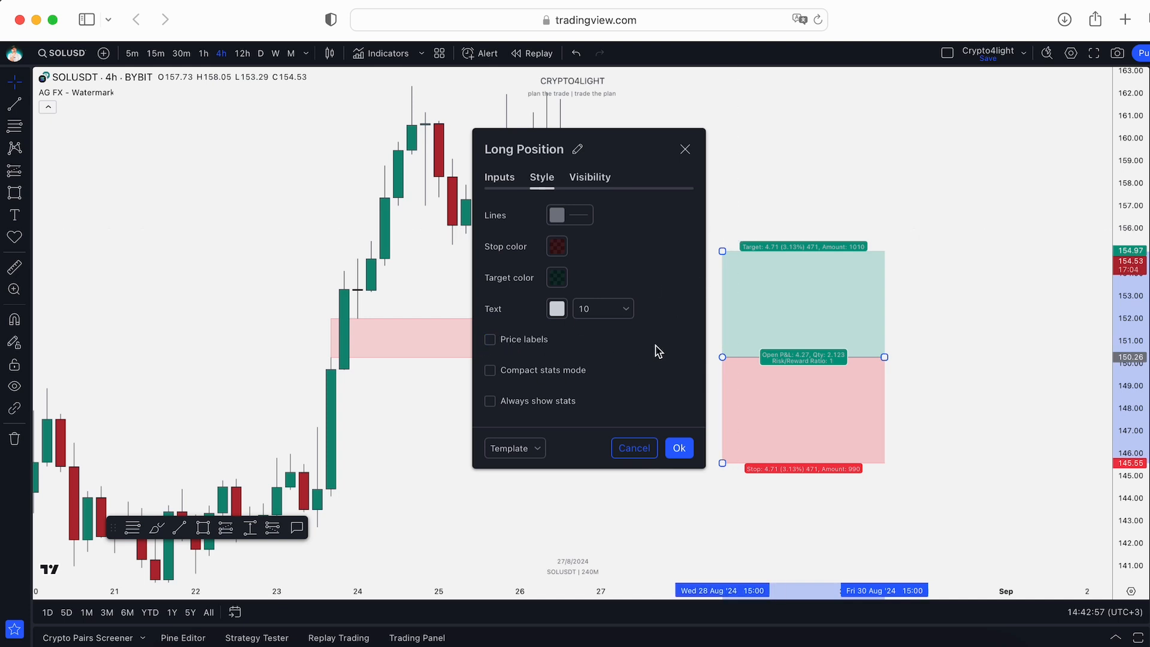
{"action": "left_click", "coordinate": [490, 369]}
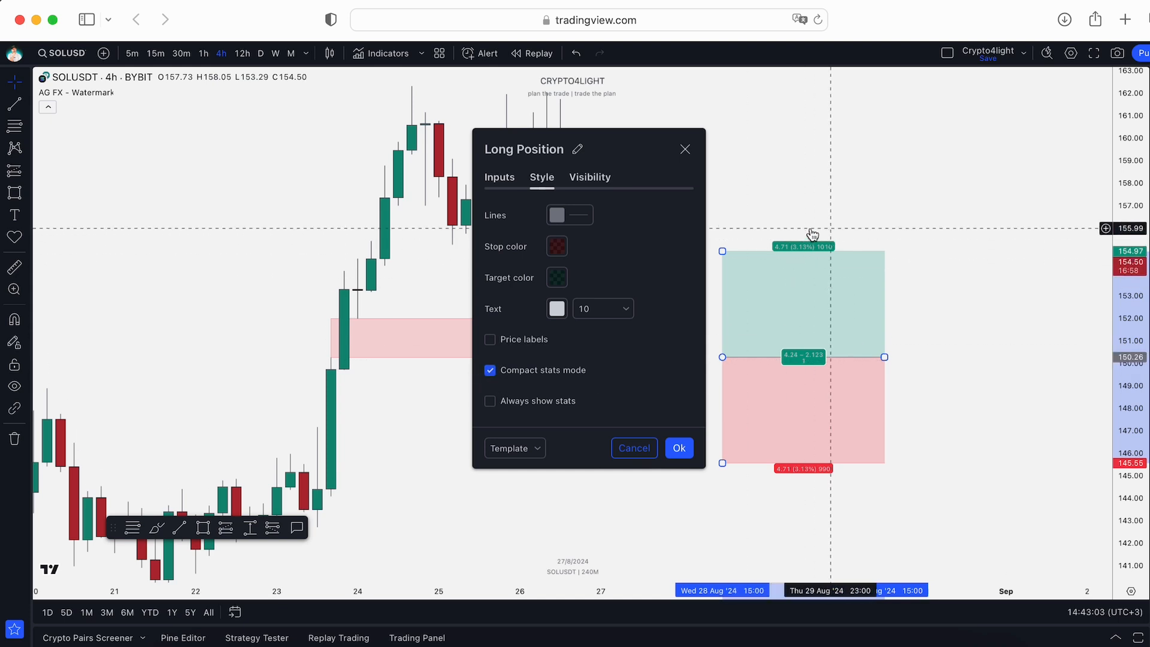
{"action": "mouse_move", "coordinate": [773, 286]}
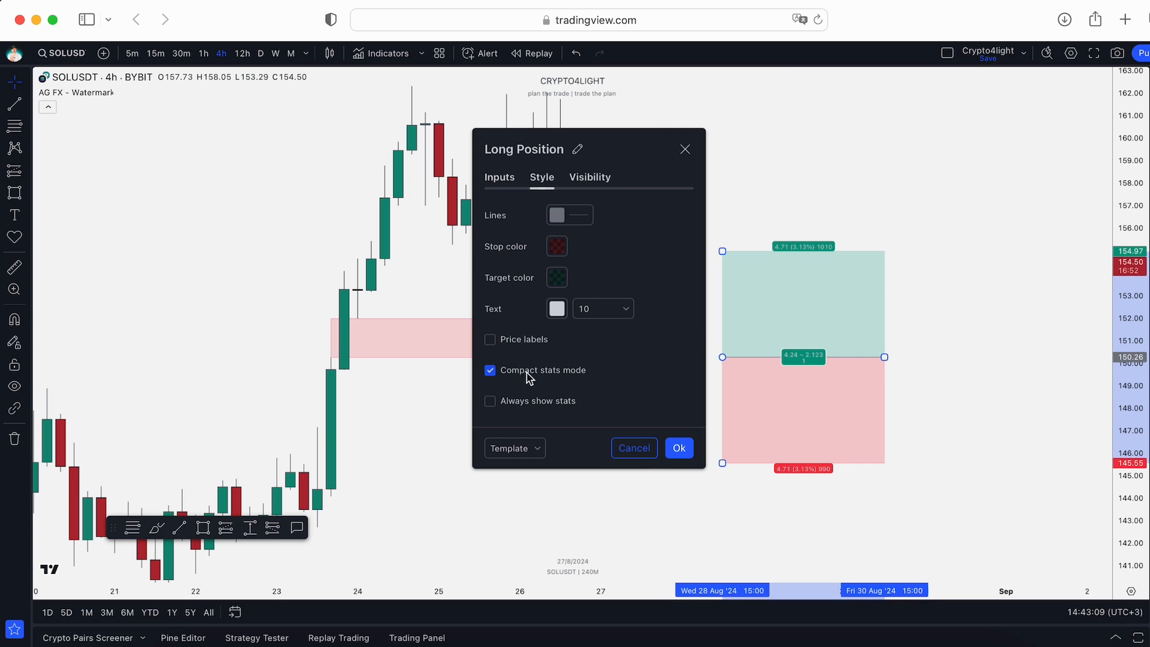
{"action": "left_click", "coordinate": [490, 370]}
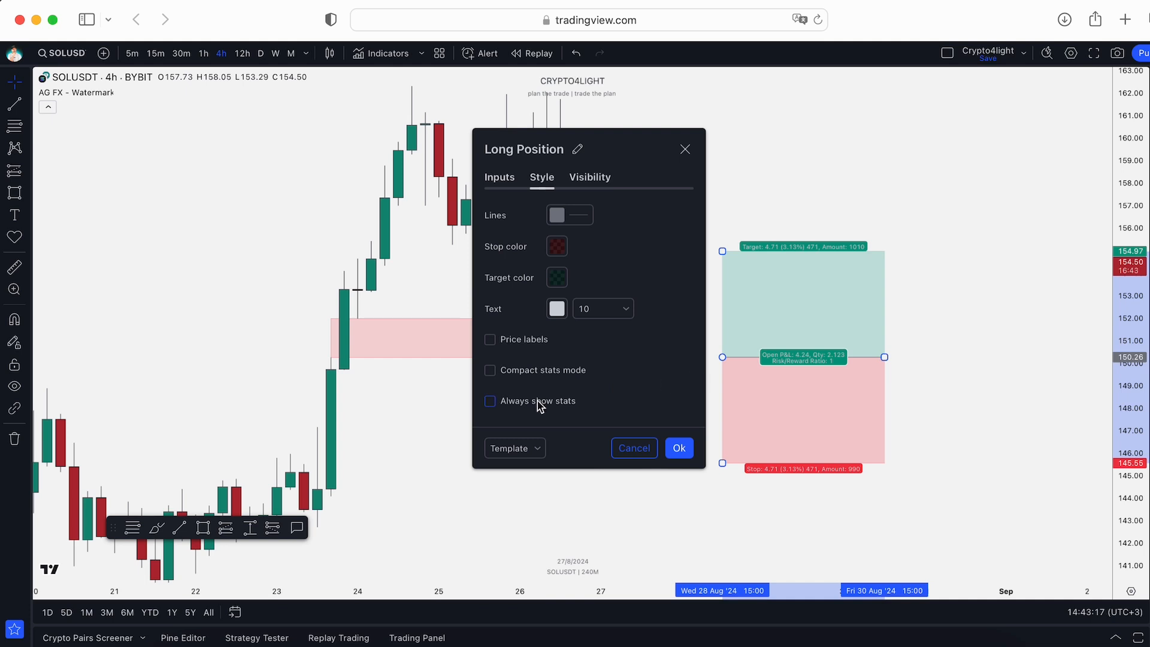
{"action": "left_click", "coordinate": [489, 401]}
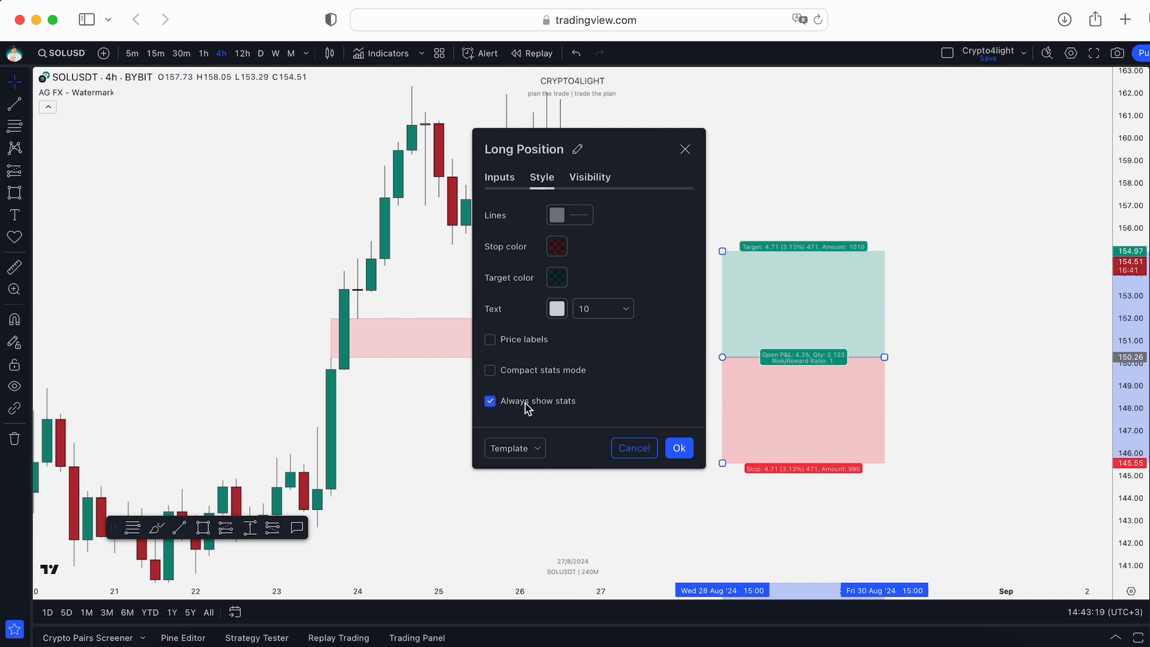
{"action": "left_click", "coordinate": [677, 448]}
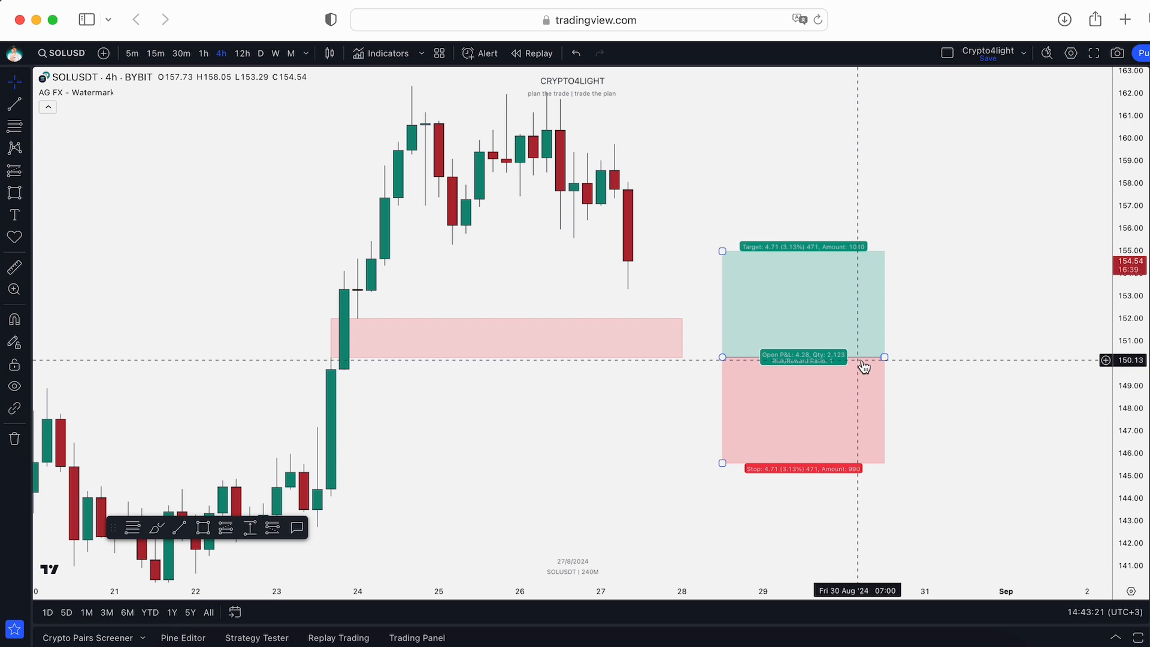
{"action": "double_click", "coordinate": [803, 357]}
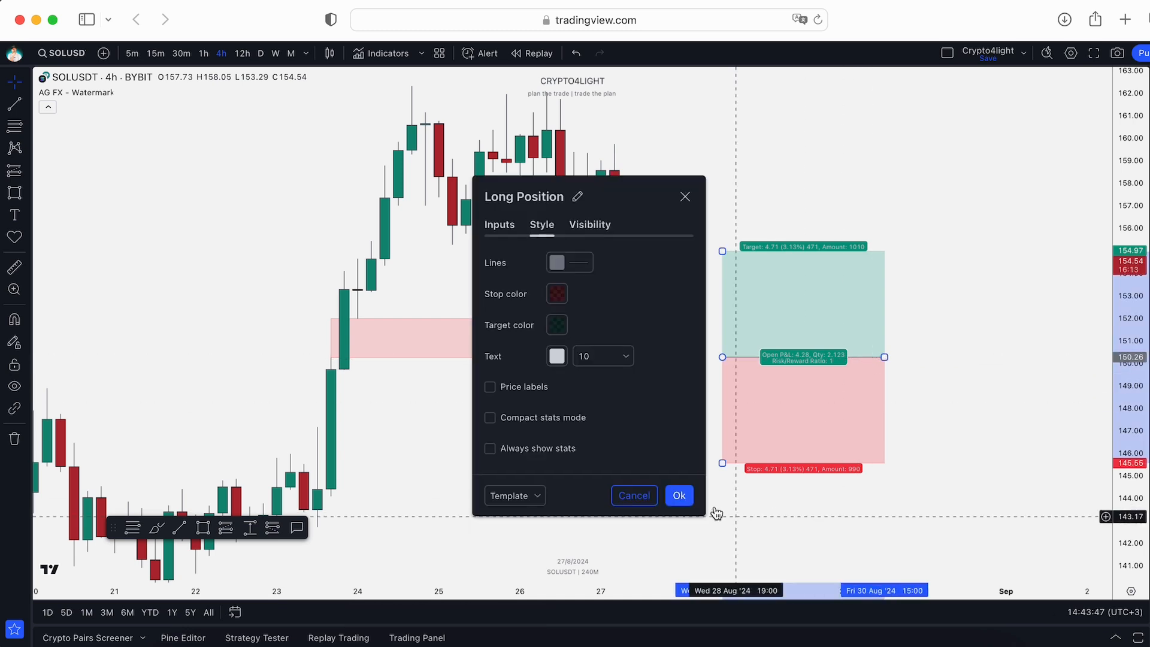
{"action": "left_click", "coordinate": [498, 225]}
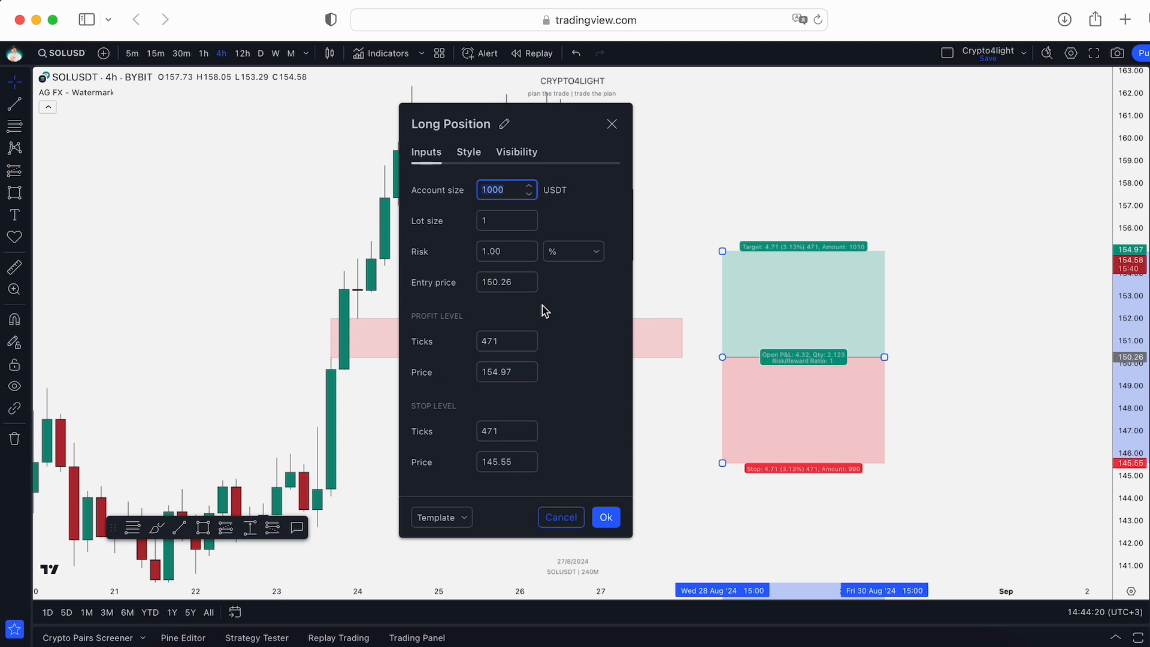
{"action": "mouse_move", "coordinate": [434, 228]}
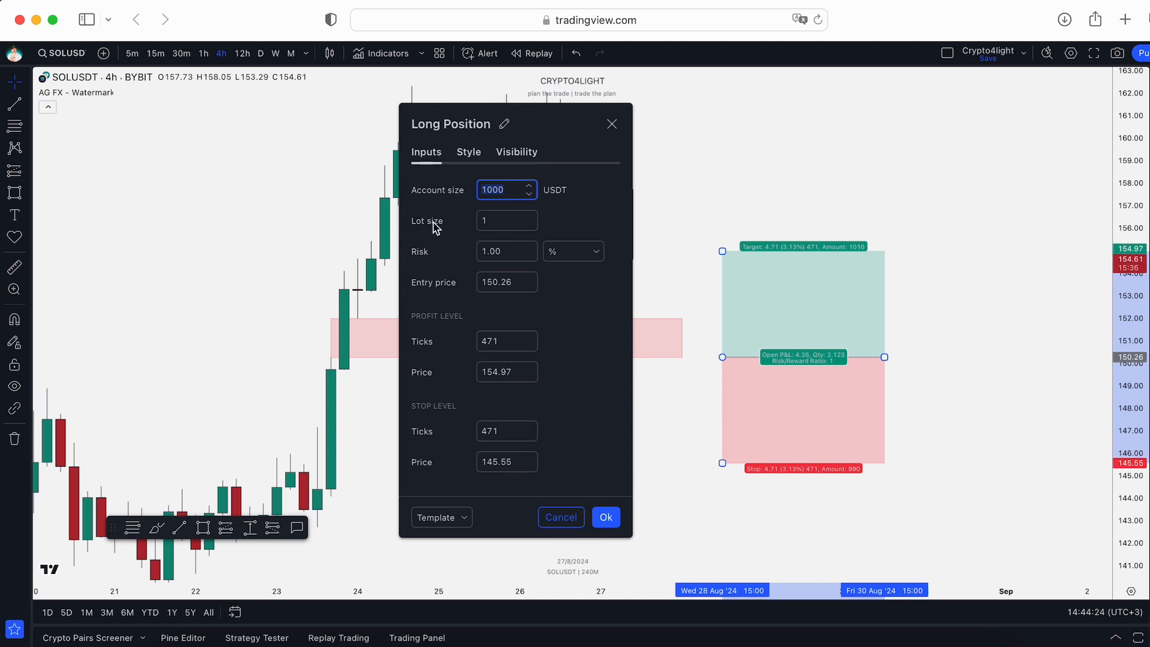
{"action": "mouse_move", "coordinate": [447, 275]}
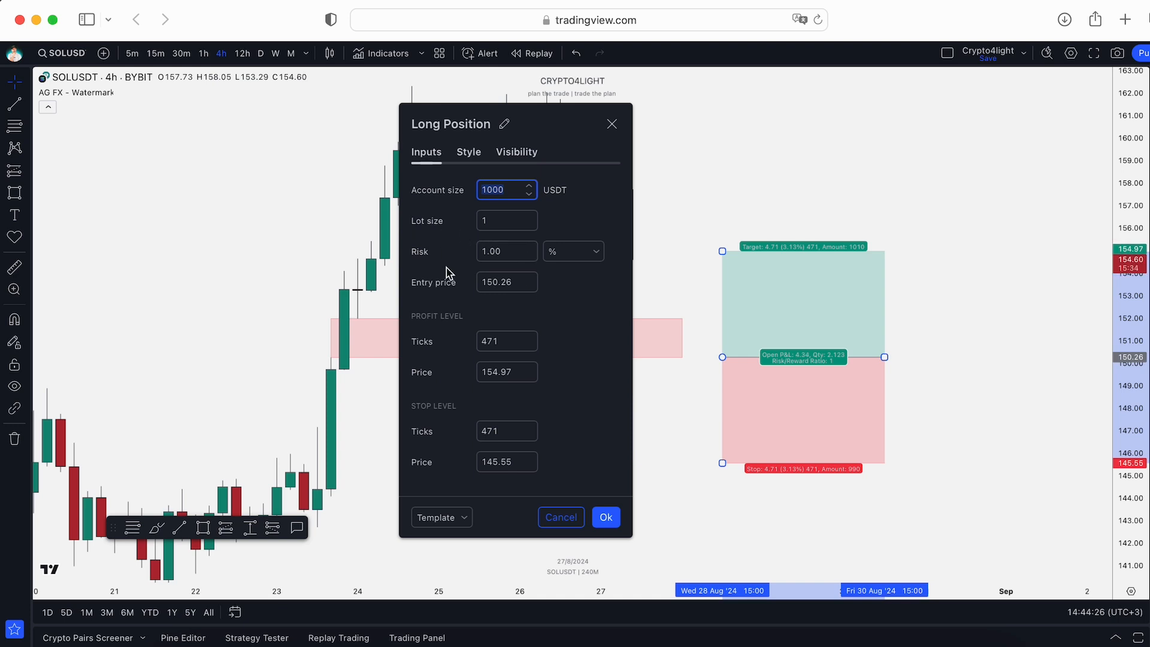
{"action": "mouse_move", "coordinate": [448, 265]}
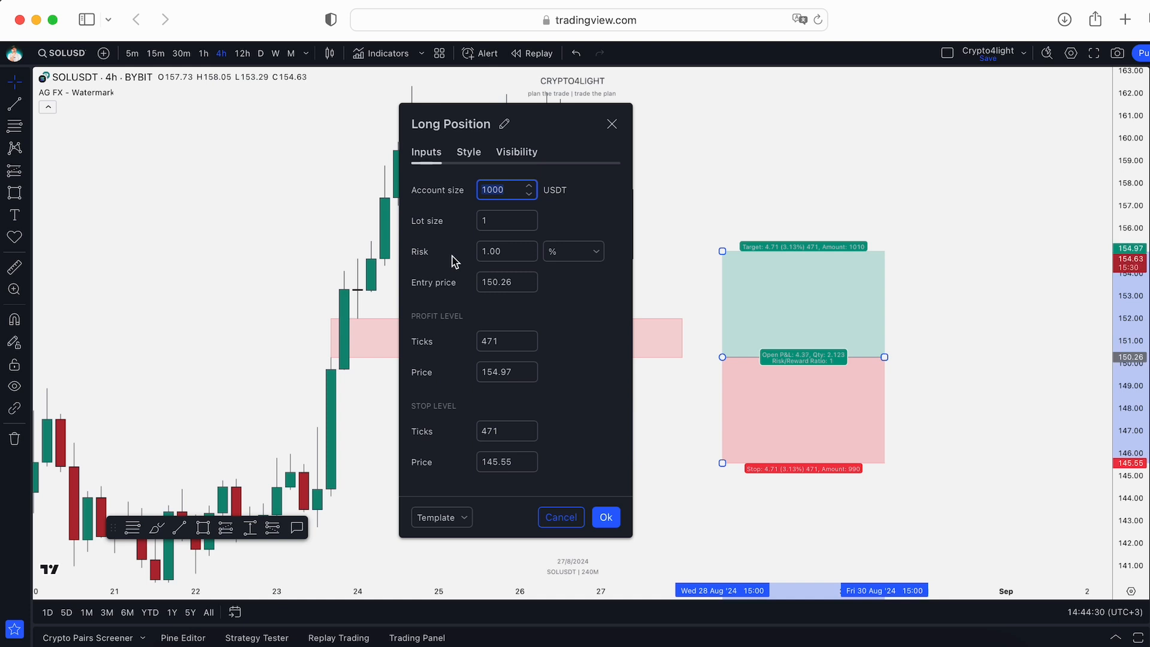
{"action": "mouse_move", "coordinate": [421, 230]}
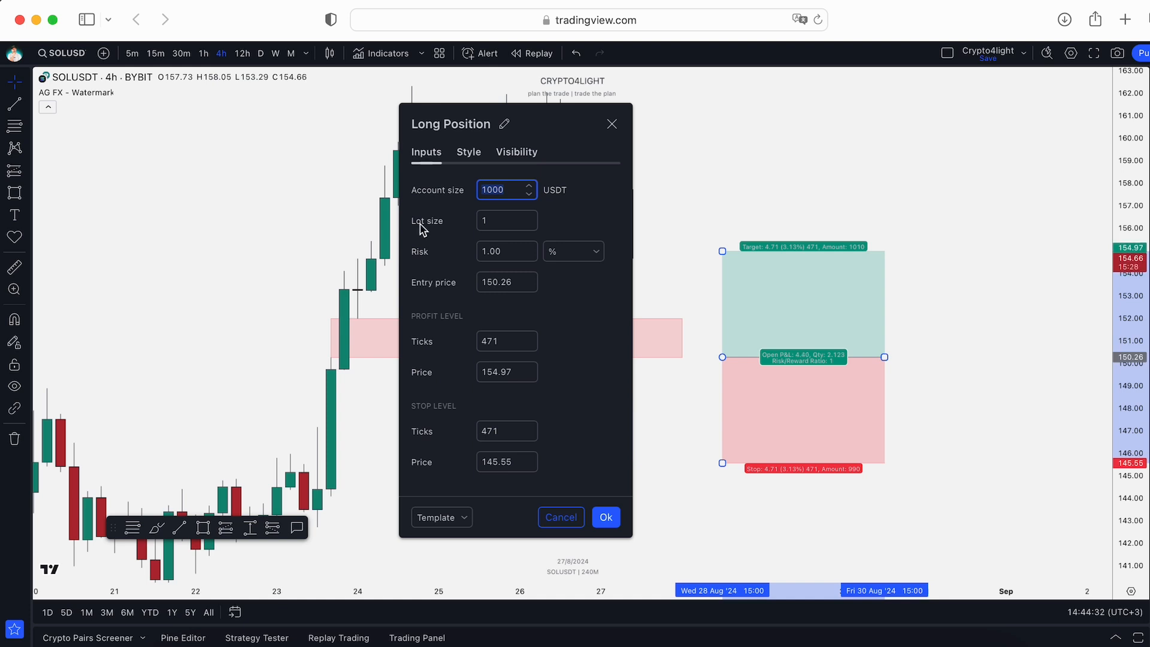
{"action": "mouse_move", "coordinate": [427, 226]}
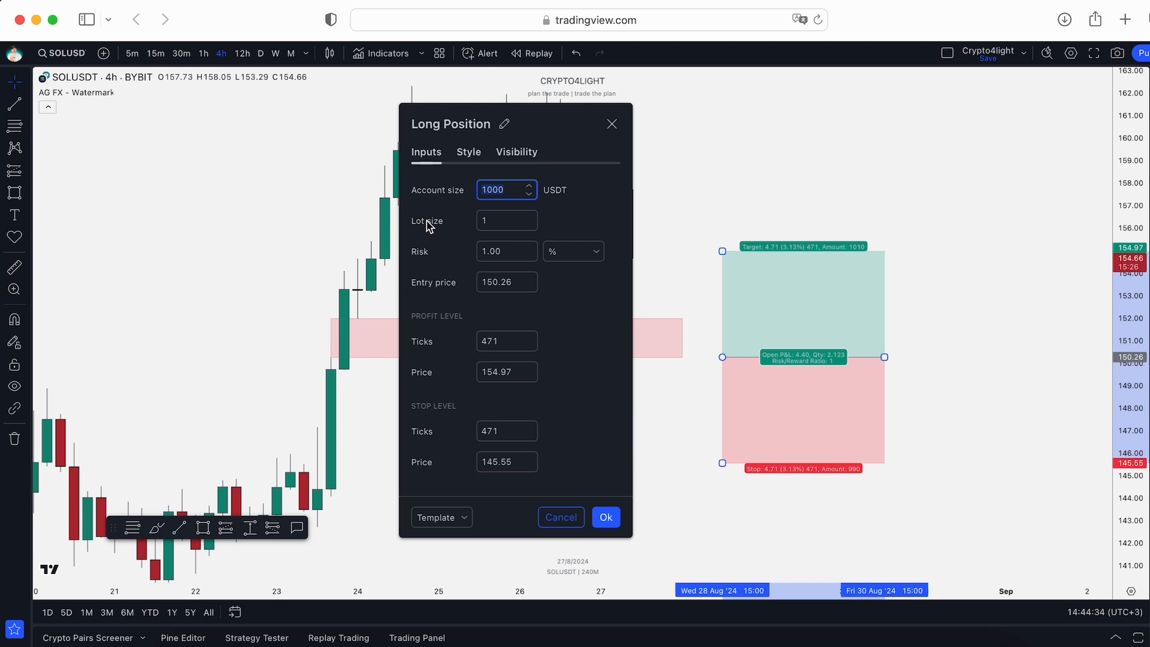
{"action": "left_click", "coordinate": [506, 220]}
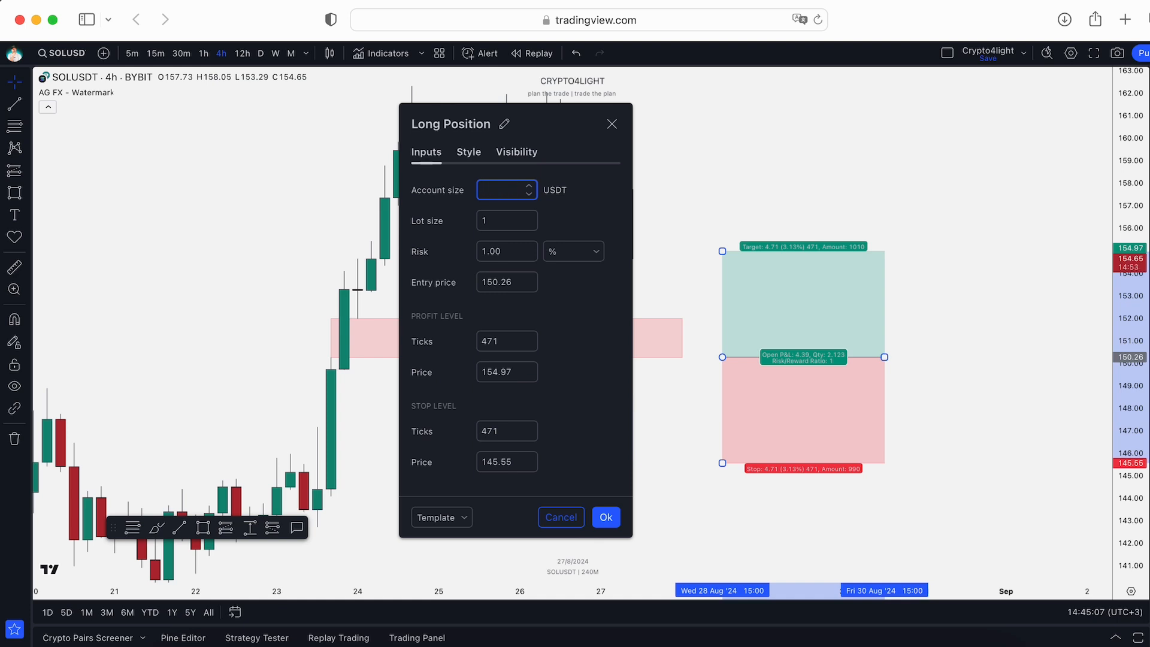
{"action": "type", "text": "5"}
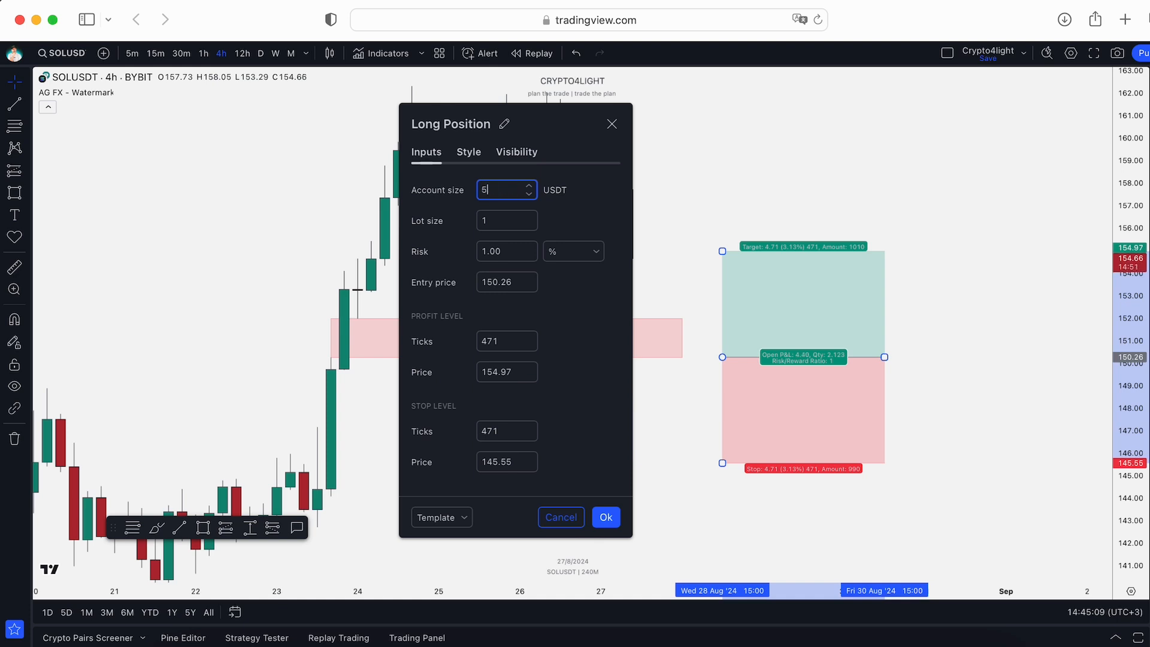
{"action": "type", "text": "000"}
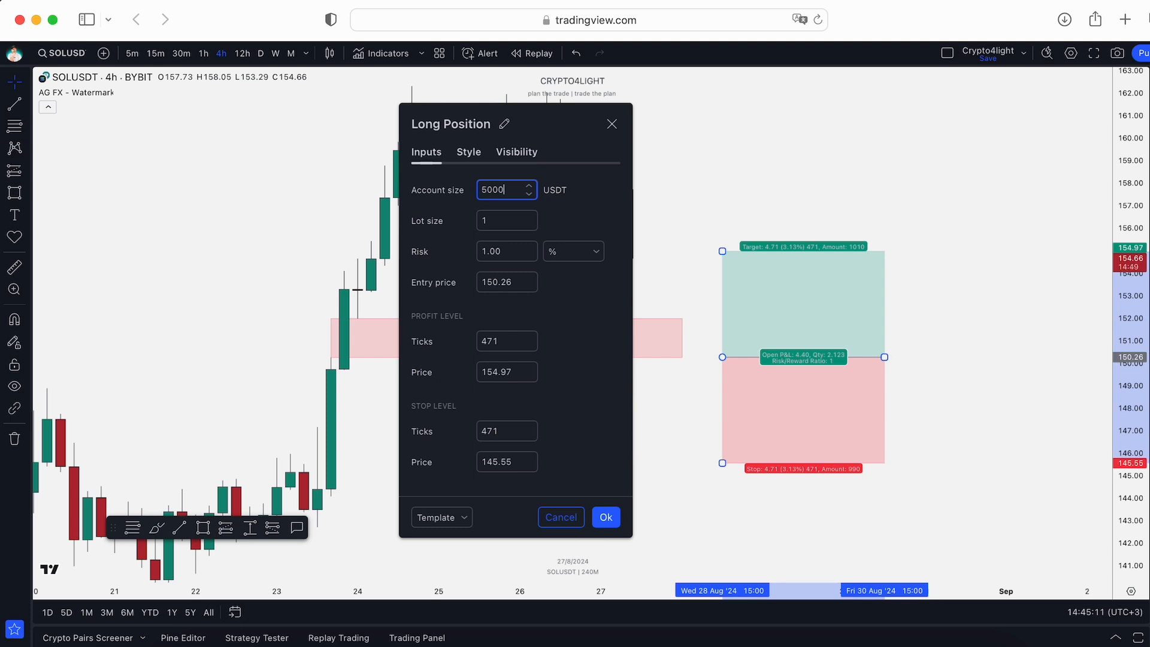
{"action": "type", "text": "1000"}
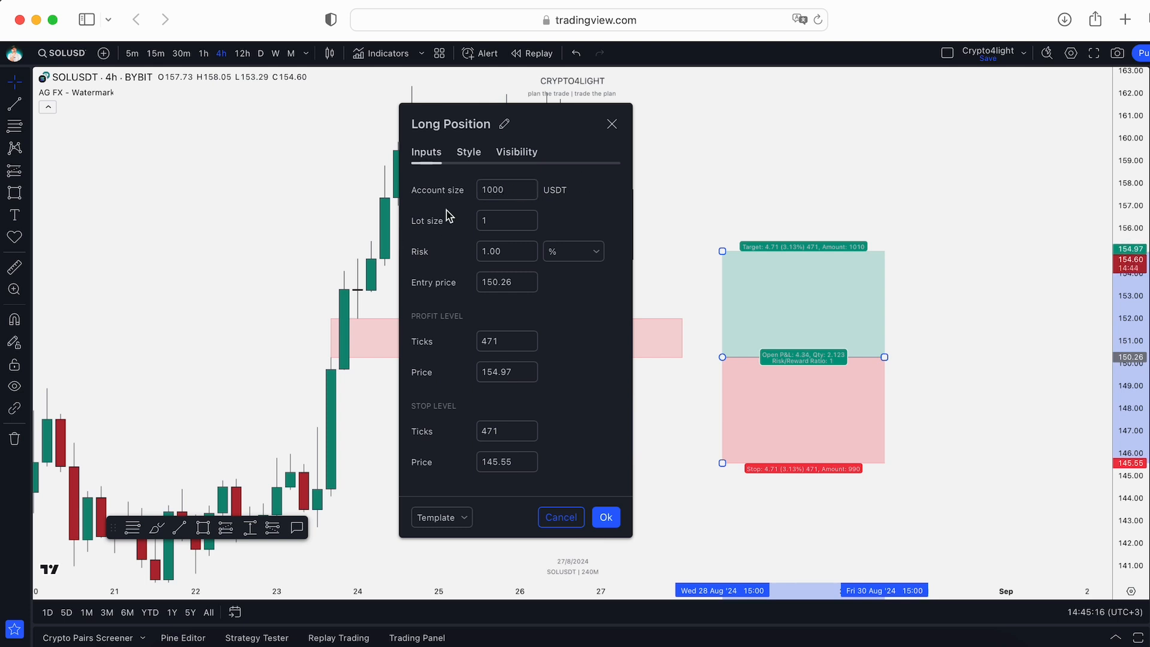
{"action": "mouse_move", "coordinate": [504, 242]}
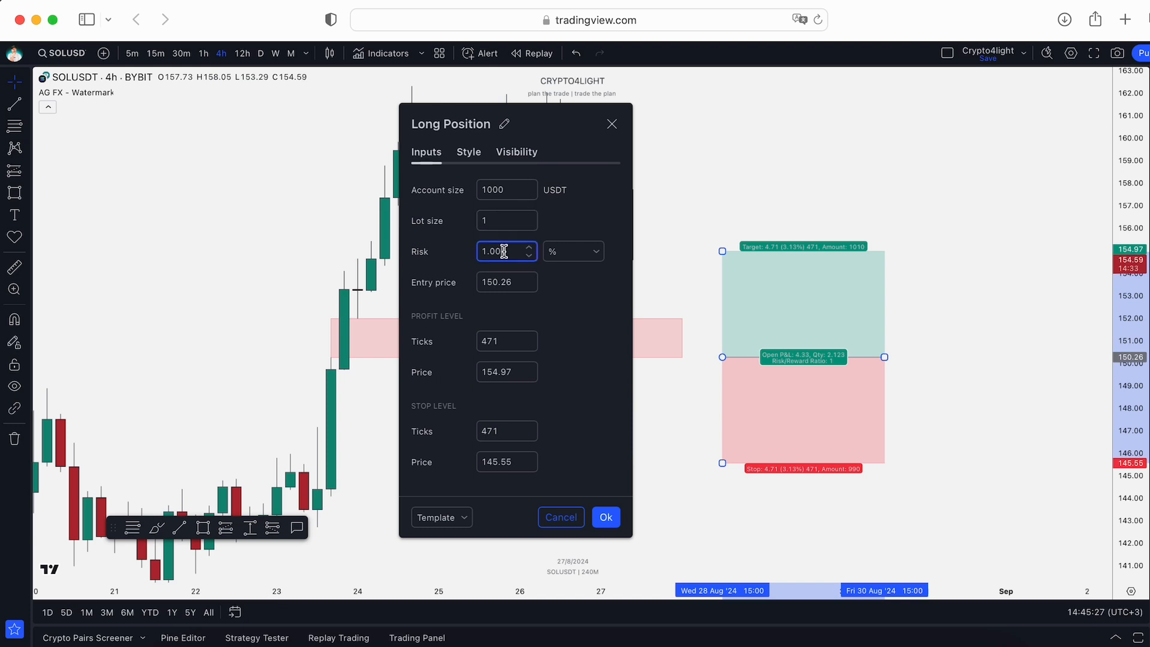
Set Risk (%) to 1 and apply it, closing the settings.
{"action": "left_click", "coordinate": [529, 255]}
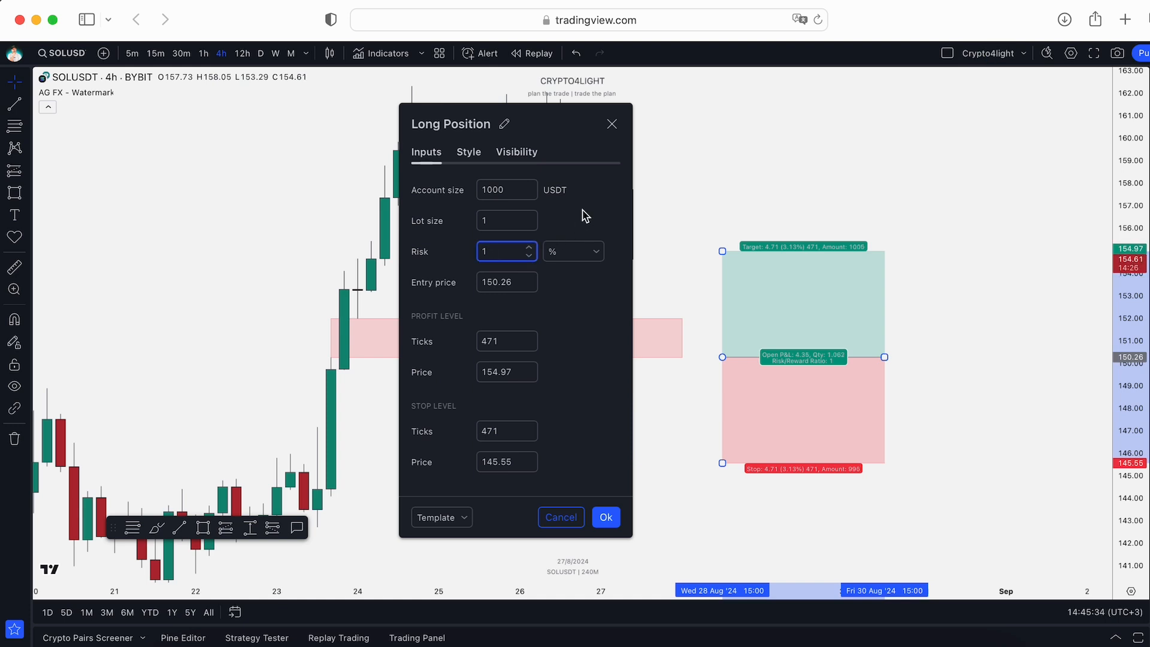
{"action": "left_click", "coordinate": [506, 282]}
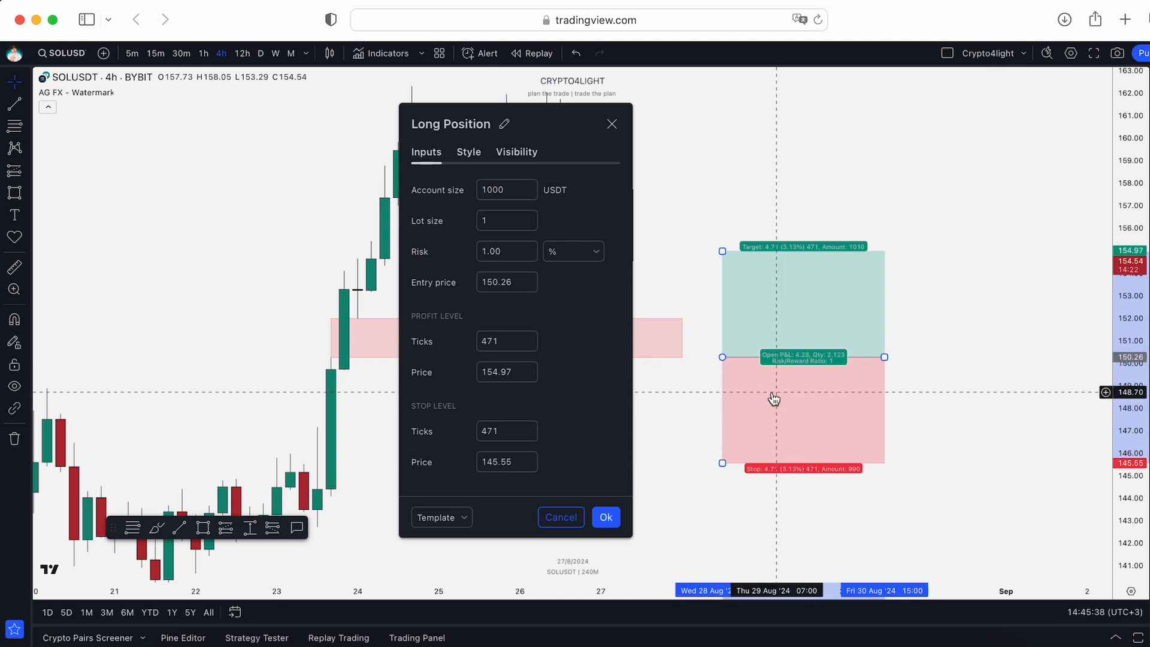
{"action": "left_click", "coordinate": [604, 516]}
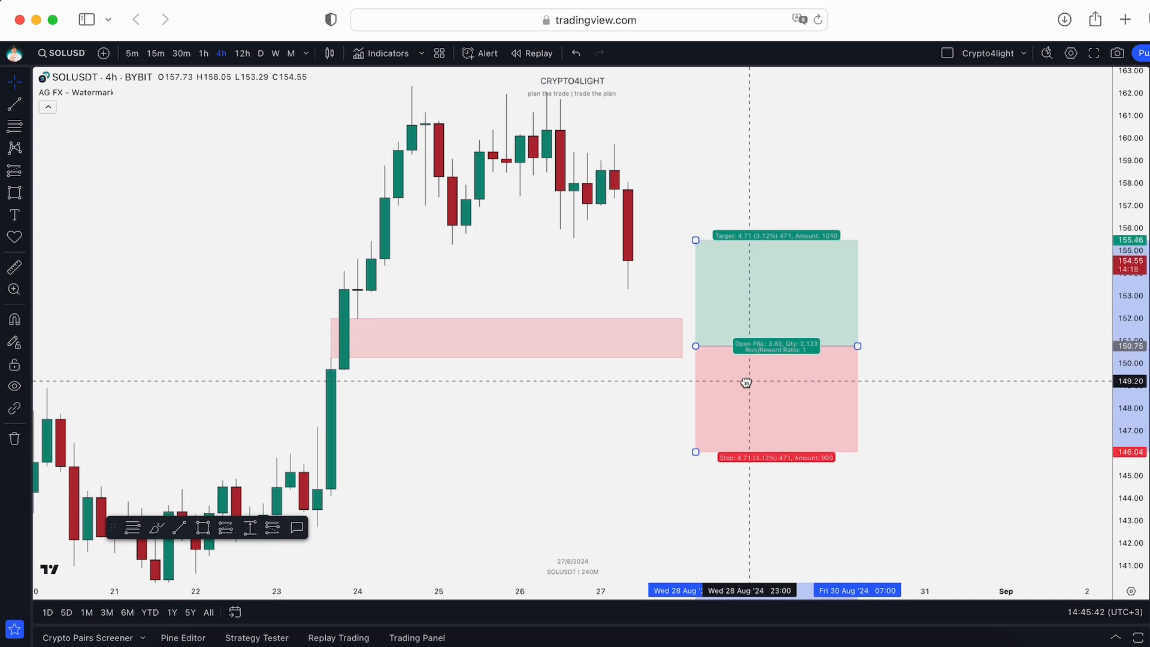
Reopen the Long Position settings and start editing the Stop Level price.
{"action": "double_click", "coordinate": [746, 383]}
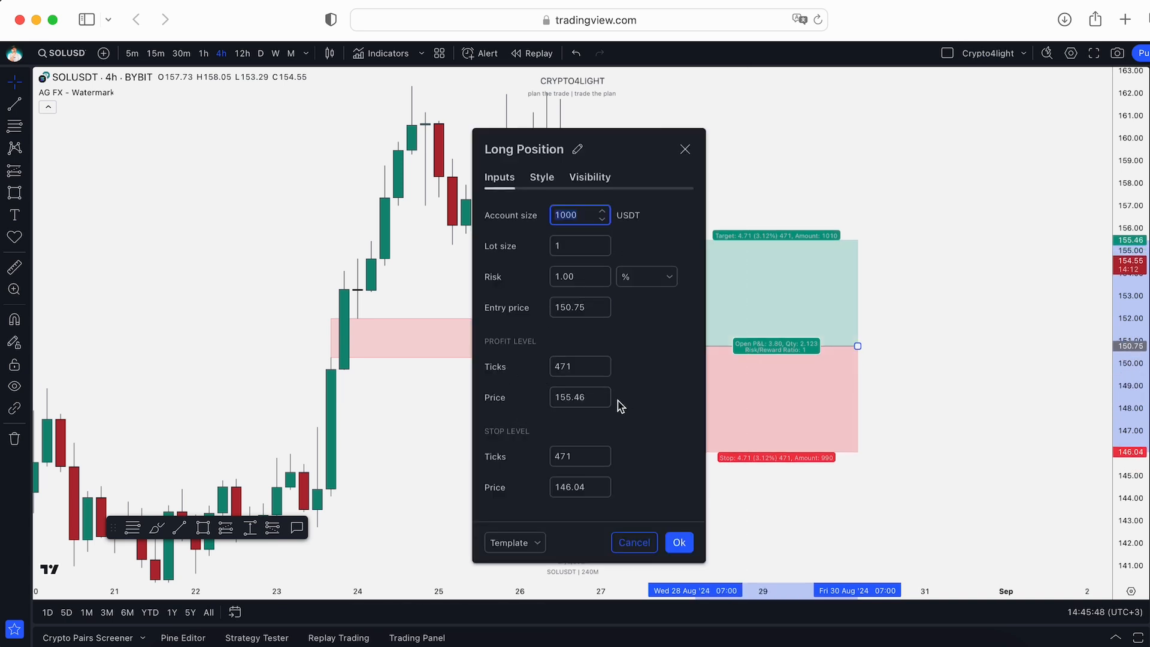
{"action": "mouse_move", "coordinate": [513, 441]}
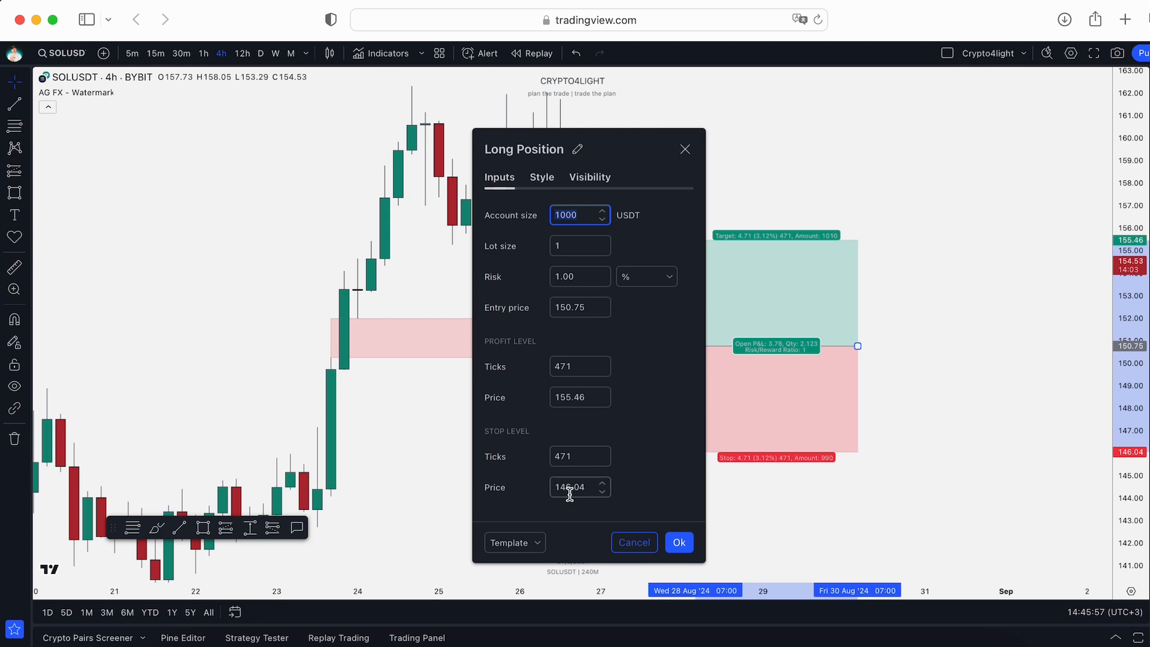
{"action": "left_click", "coordinate": [678, 542]}
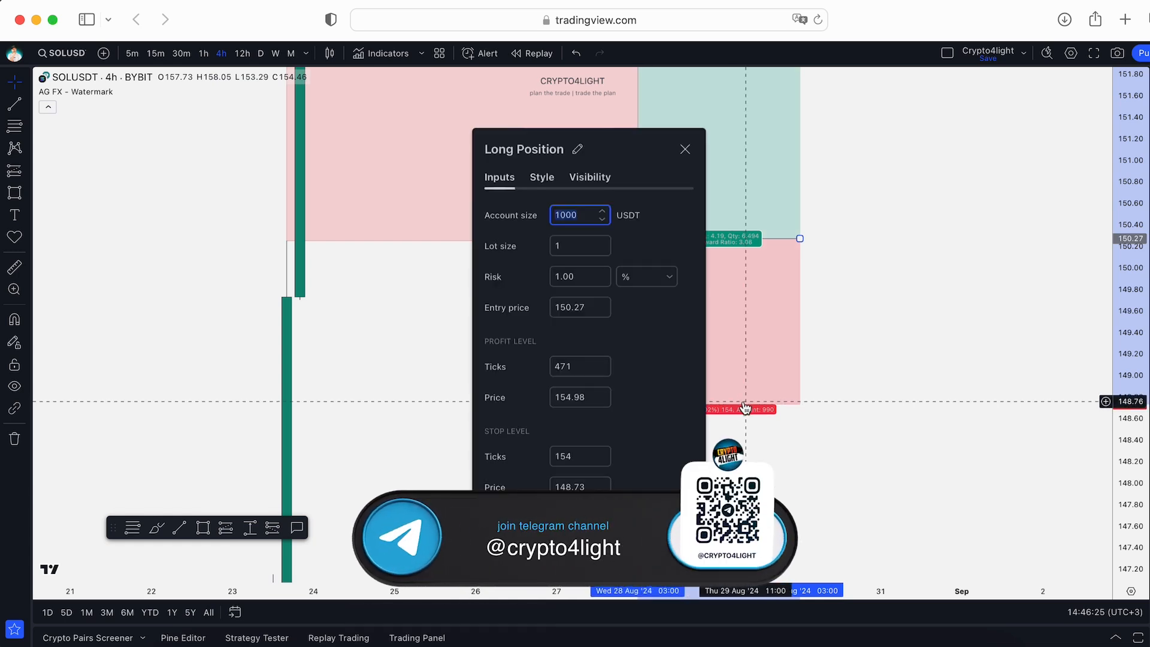
Set the Stop Level distance to 150 ticks in Inputs and apply it.
{"action": "left_click", "coordinate": [541, 177]}
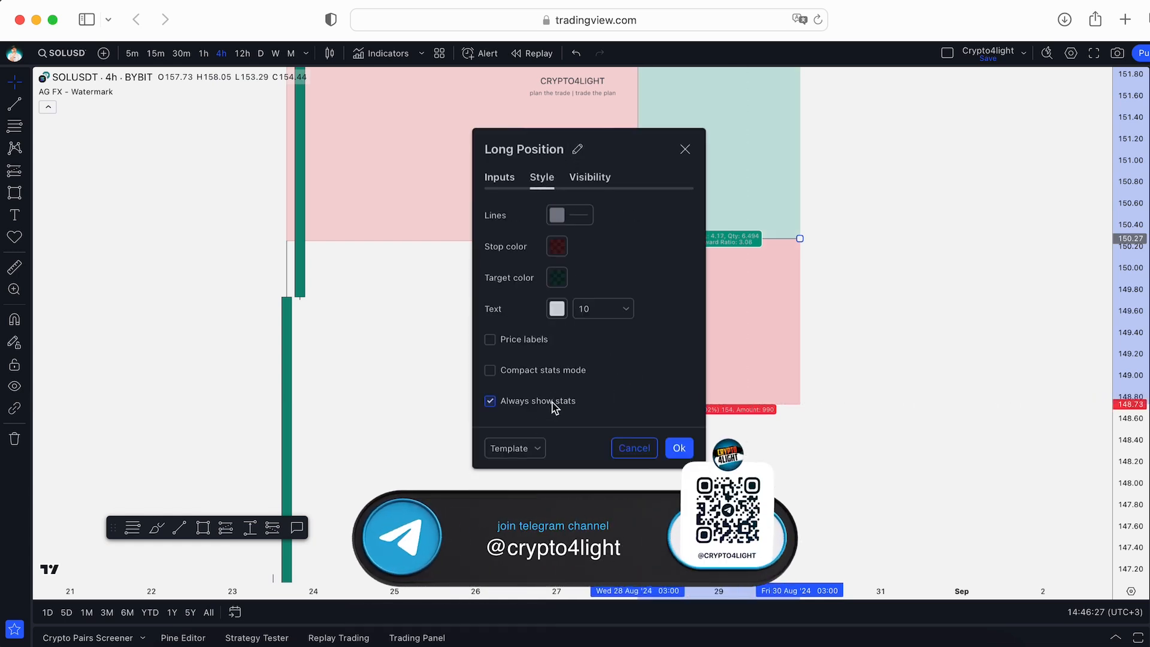
{"action": "left_click", "coordinate": [499, 176]}
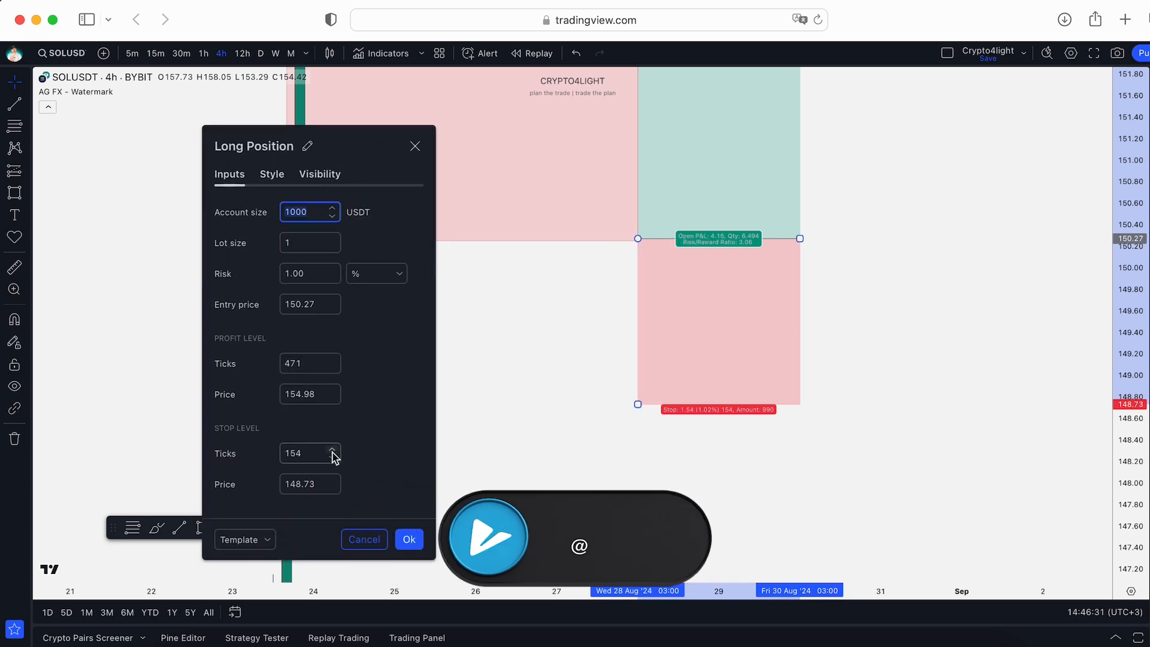
{"action": "mouse_move", "coordinate": [702, 420]}
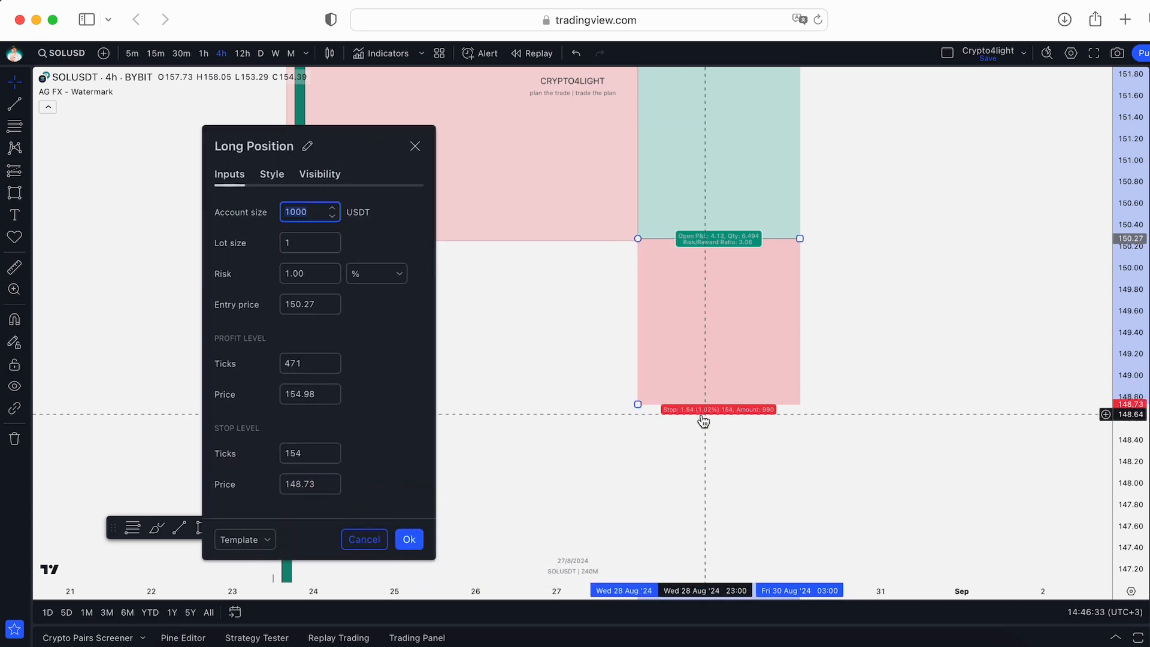
{"action": "left_click", "coordinate": [331, 449]}
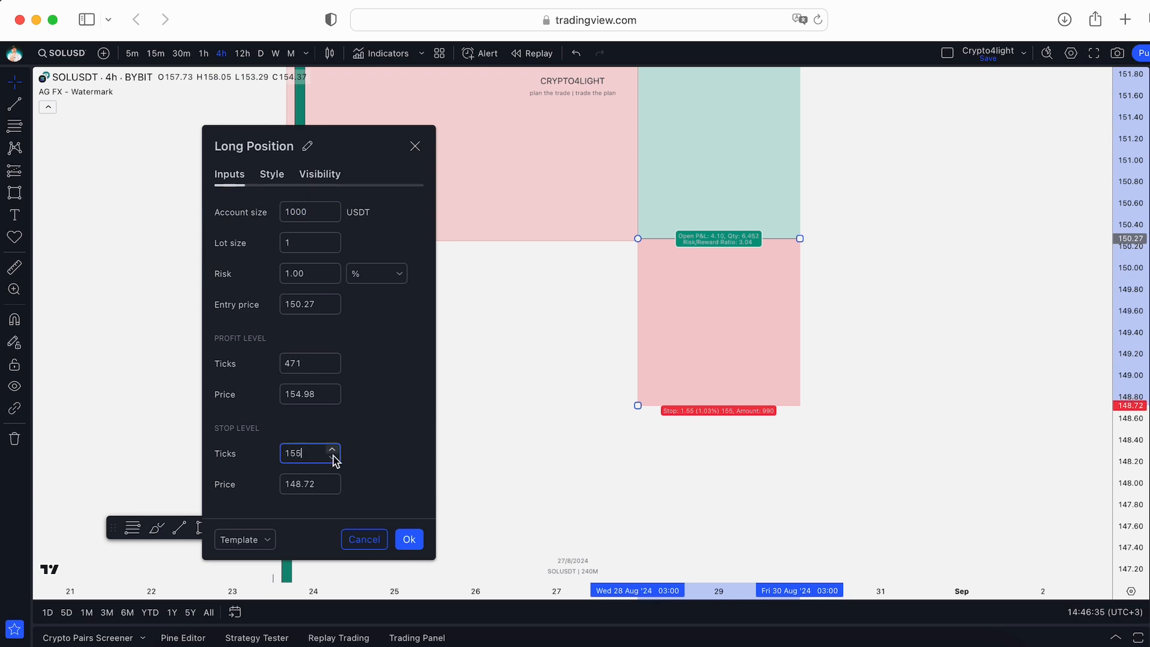
{"action": "left_click", "coordinate": [331, 457]}
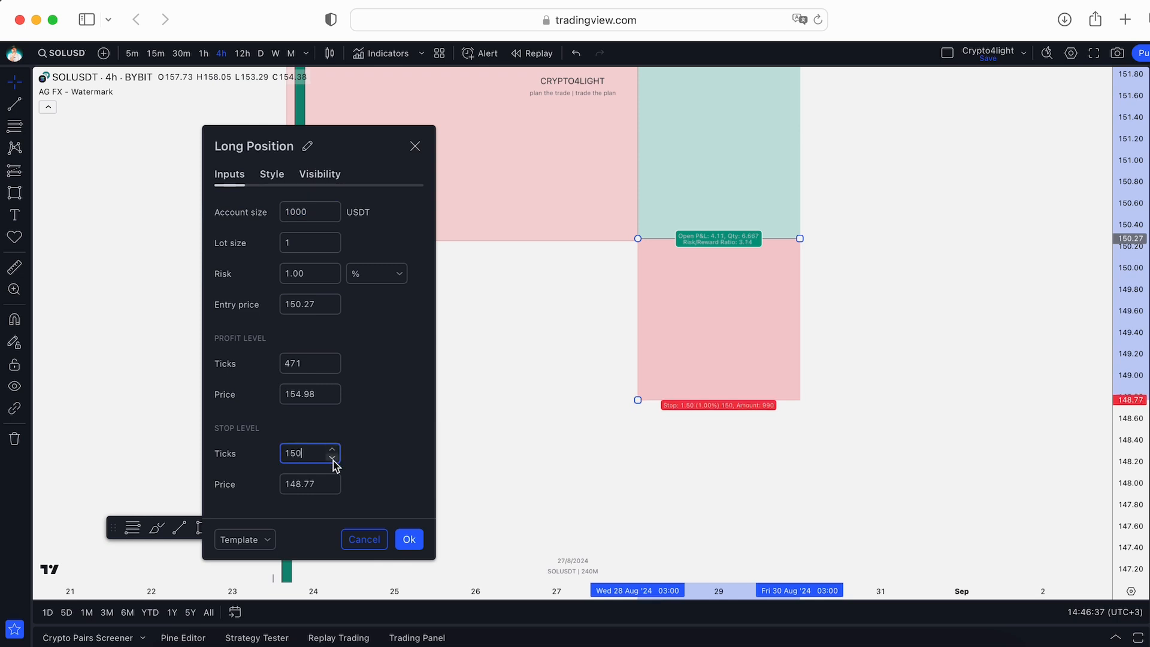
{"action": "mouse_move", "coordinate": [382, 460]}
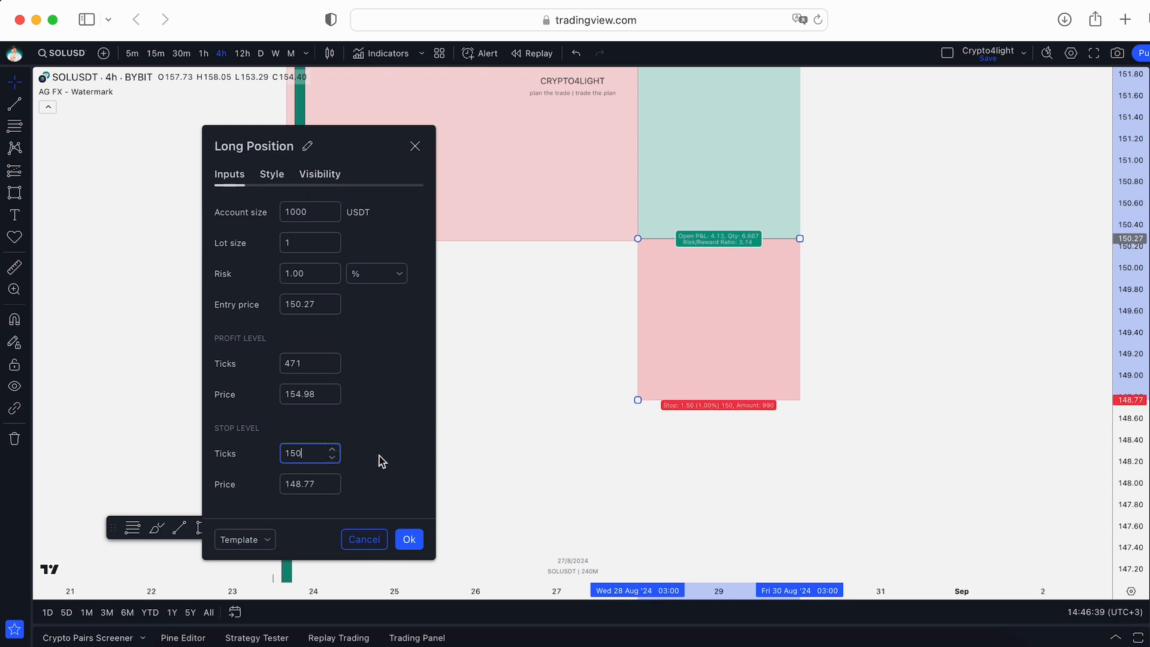
{"action": "left_click", "coordinate": [409, 539]}
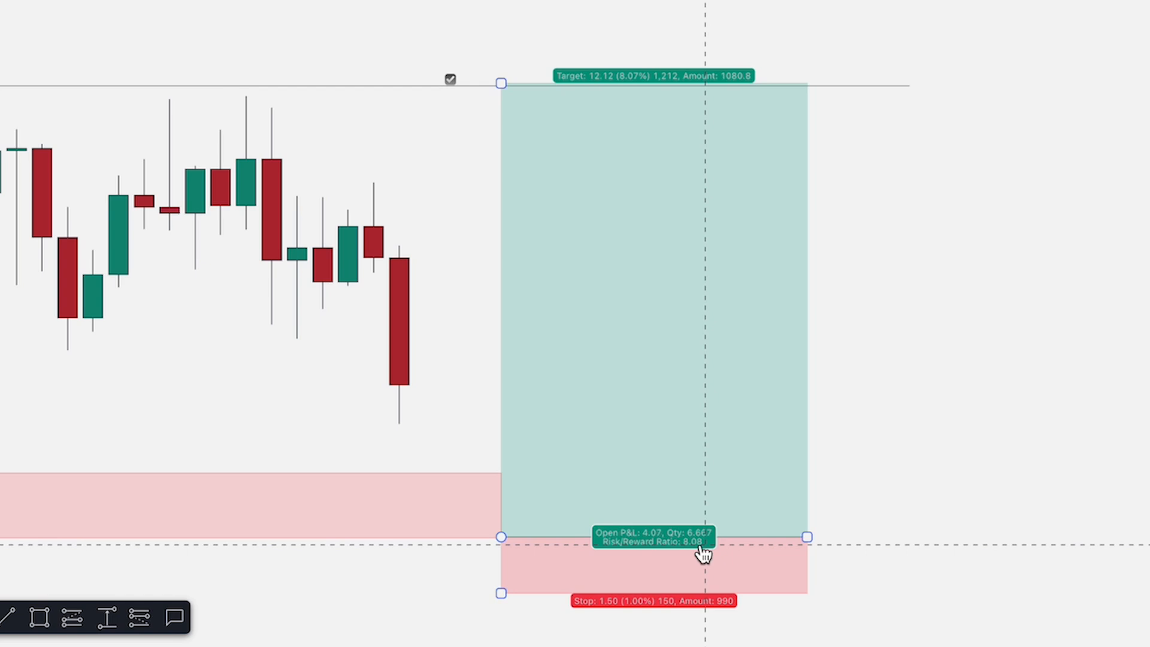
{"action": "mouse_move", "coordinate": [574, 581]}
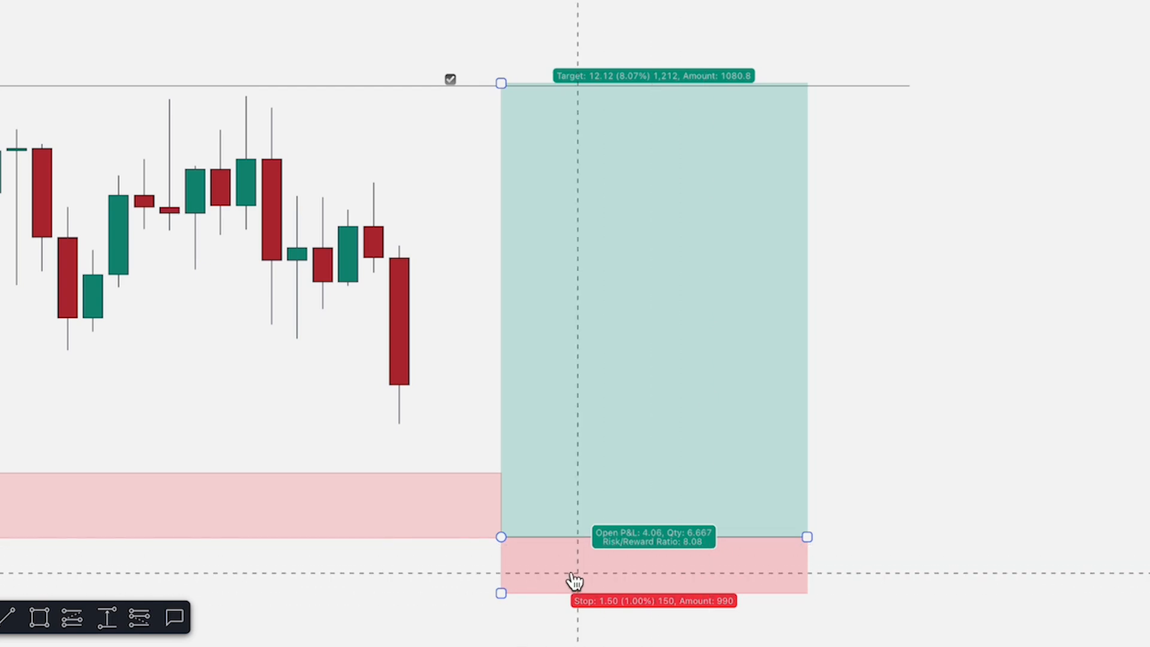
{"action": "mouse_move", "coordinate": [689, 565]}
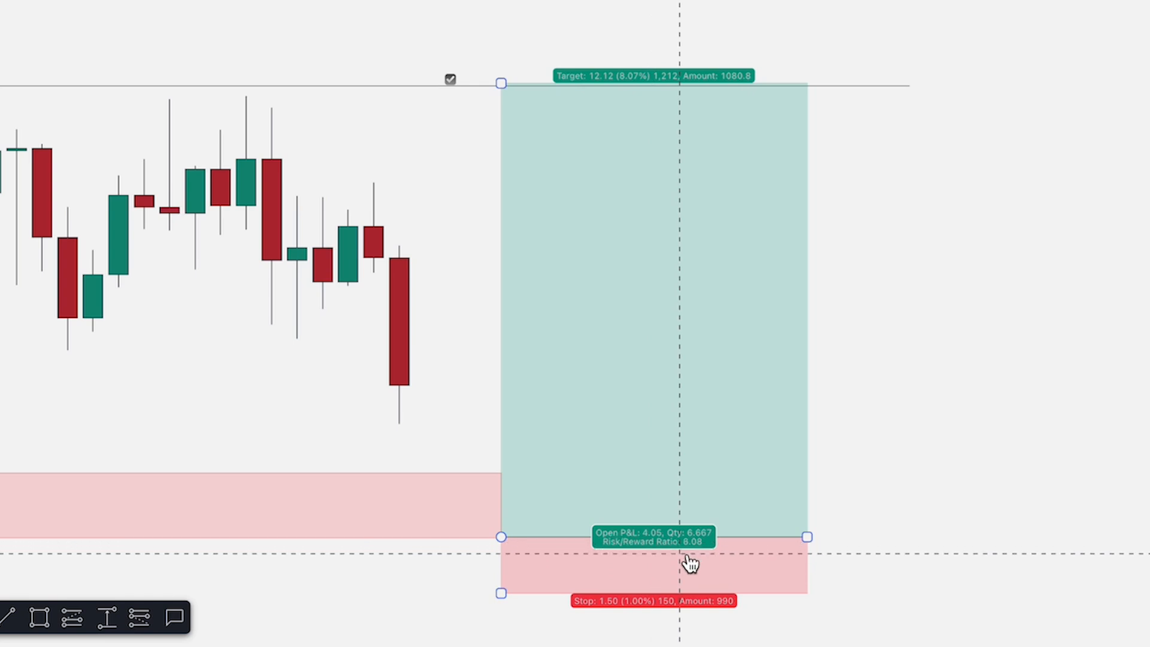
{"action": "mouse_move", "coordinate": [687, 487]}
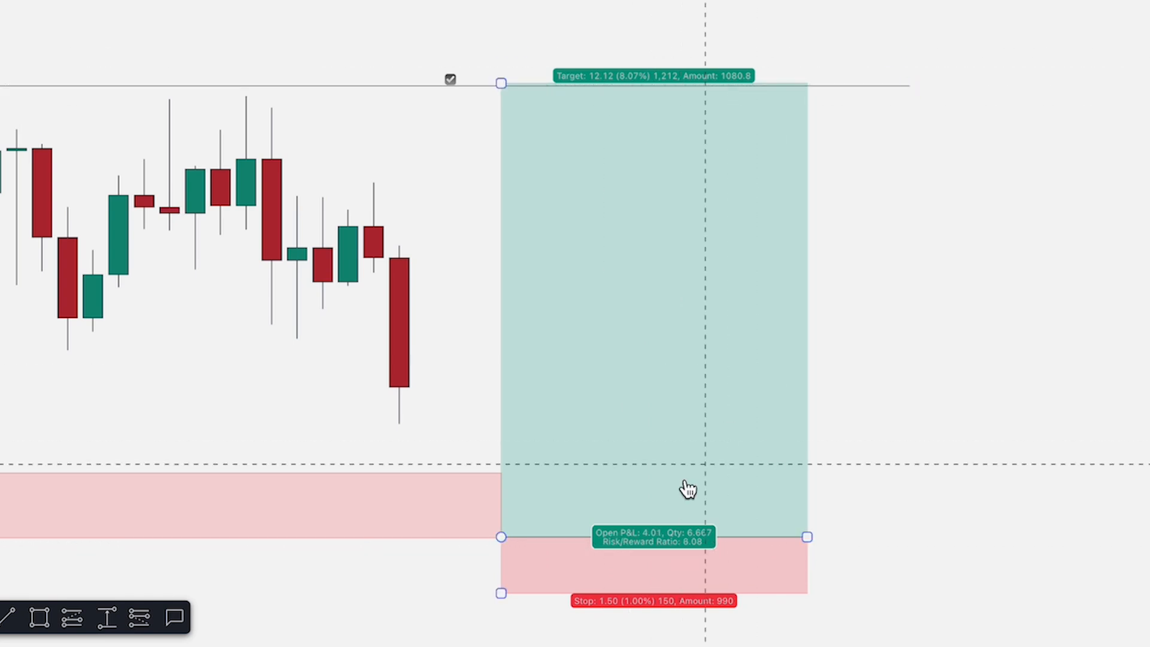
{"action": "mouse_move", "coordinate": [523, 600]}
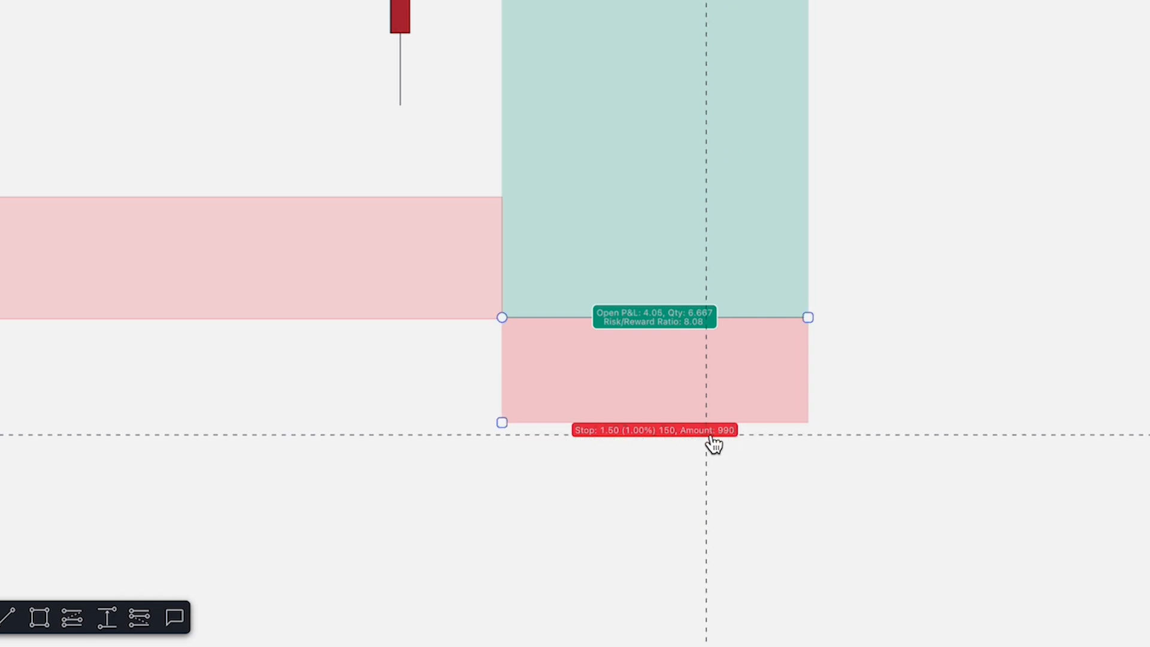
{"action": "mouse_move", "coordinate": [733, 447]}
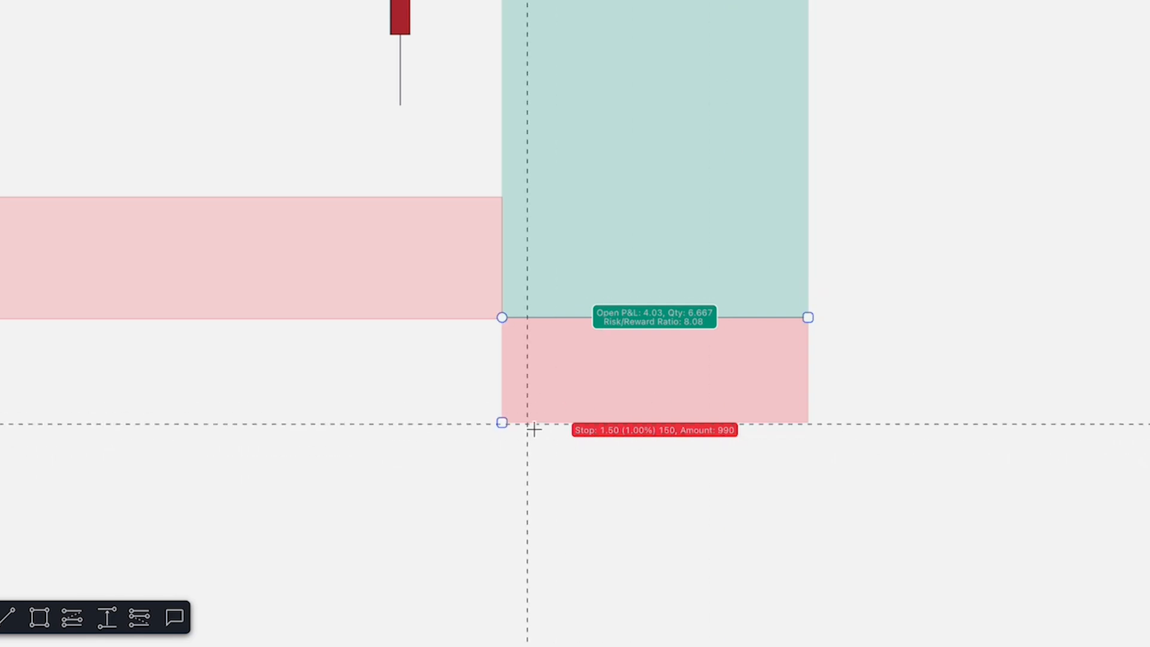
{"action": "mouse_move", "coordinate": [728, 440]}
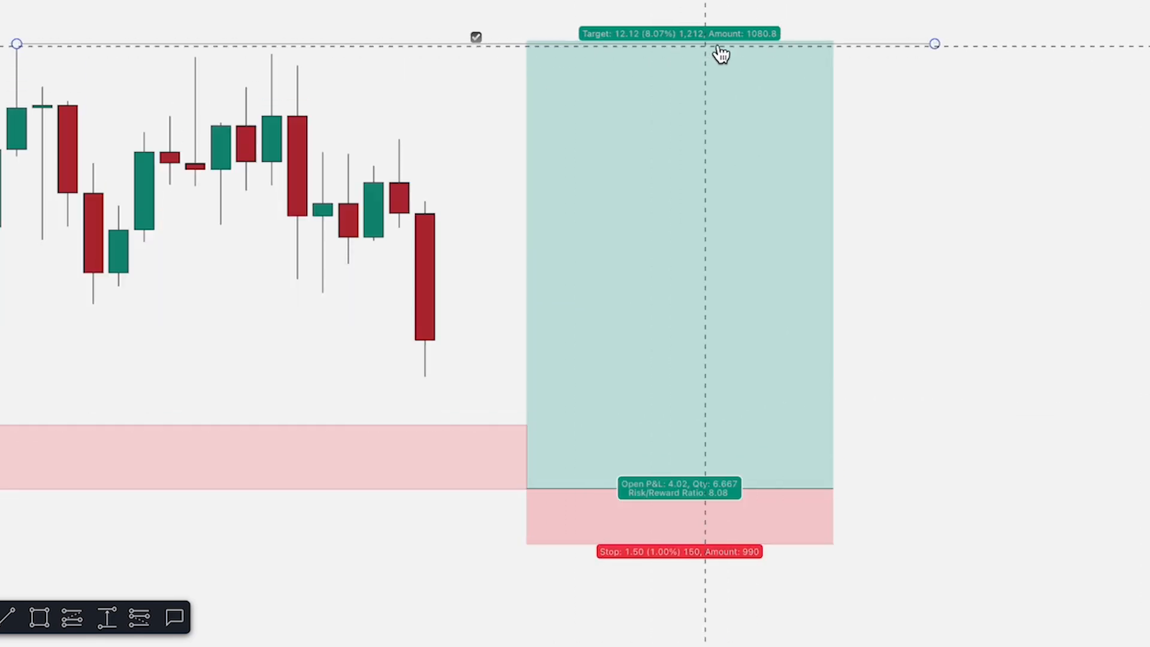
{"action": "mouse_move", "coordinate": [761, 49]}
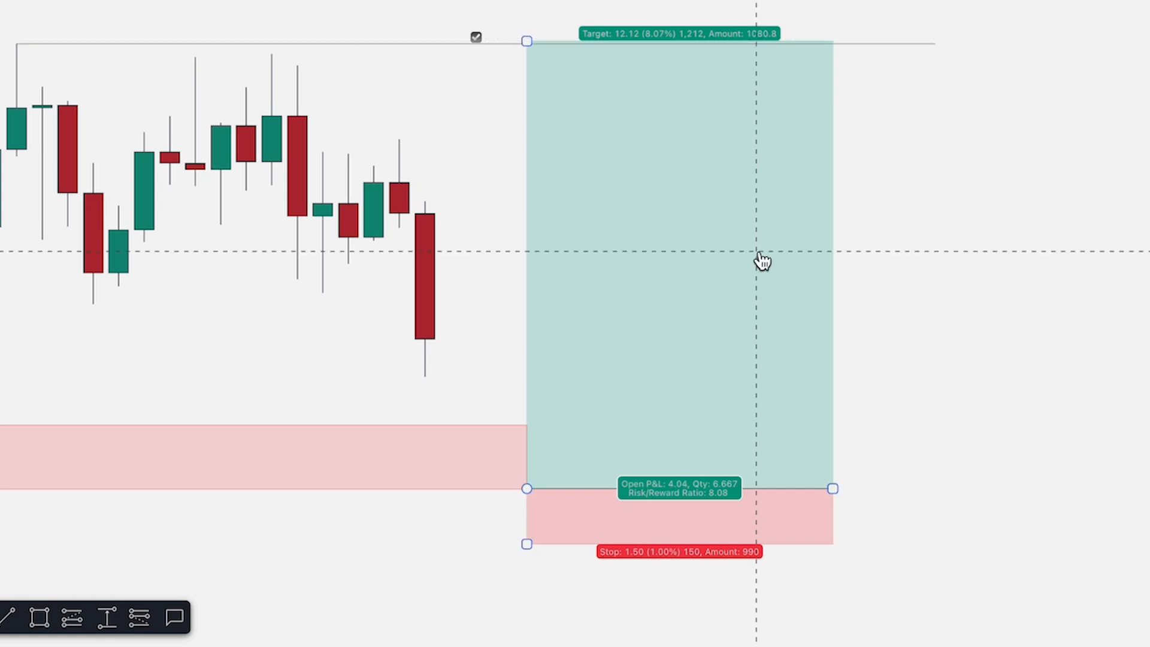
{"action": "mouse_move", "coordinate": [769, 43]}
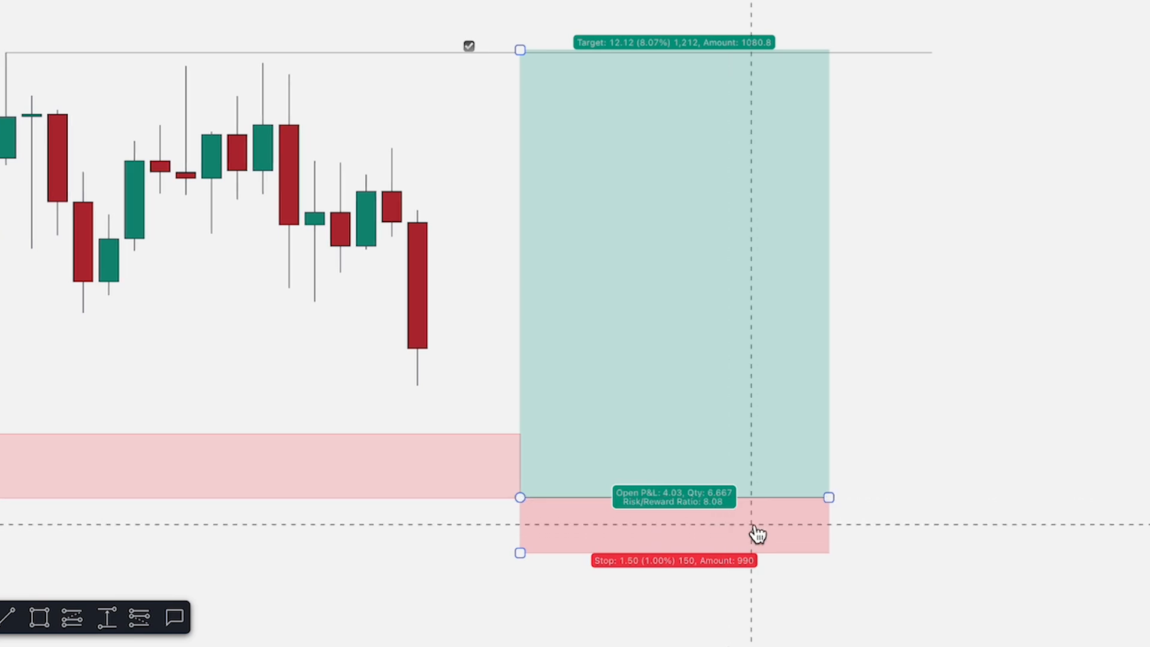
{"action": "mouse_move", "coordinate": [764, 520]}
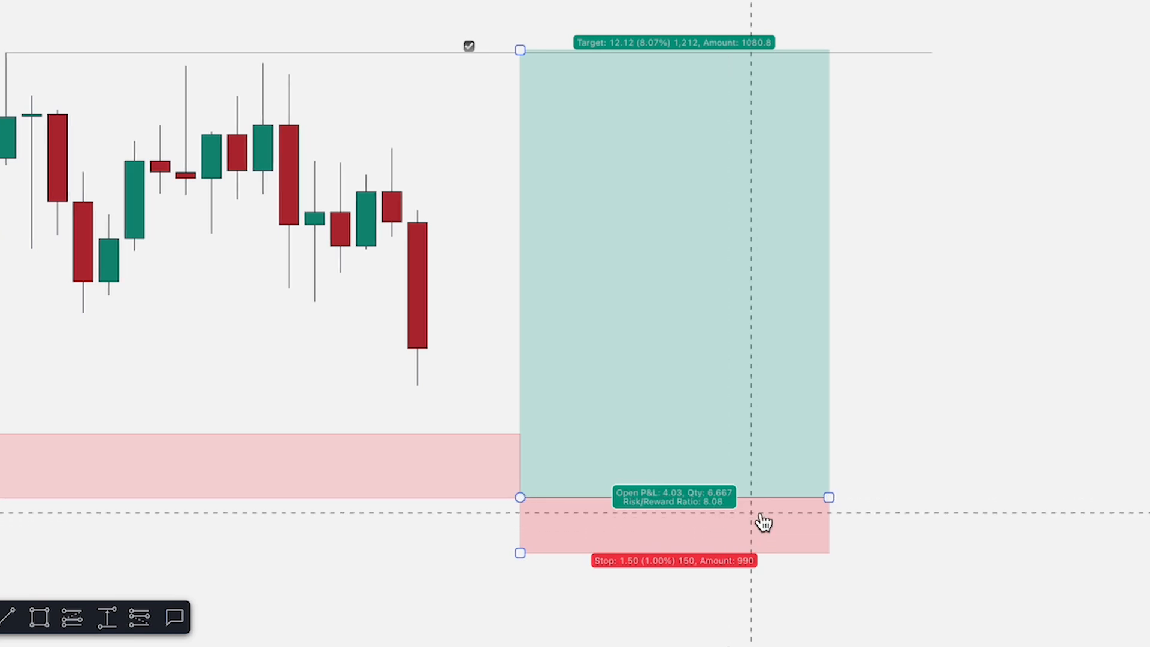
{"action": "mouse_move", "coordinate": [704, 513]}
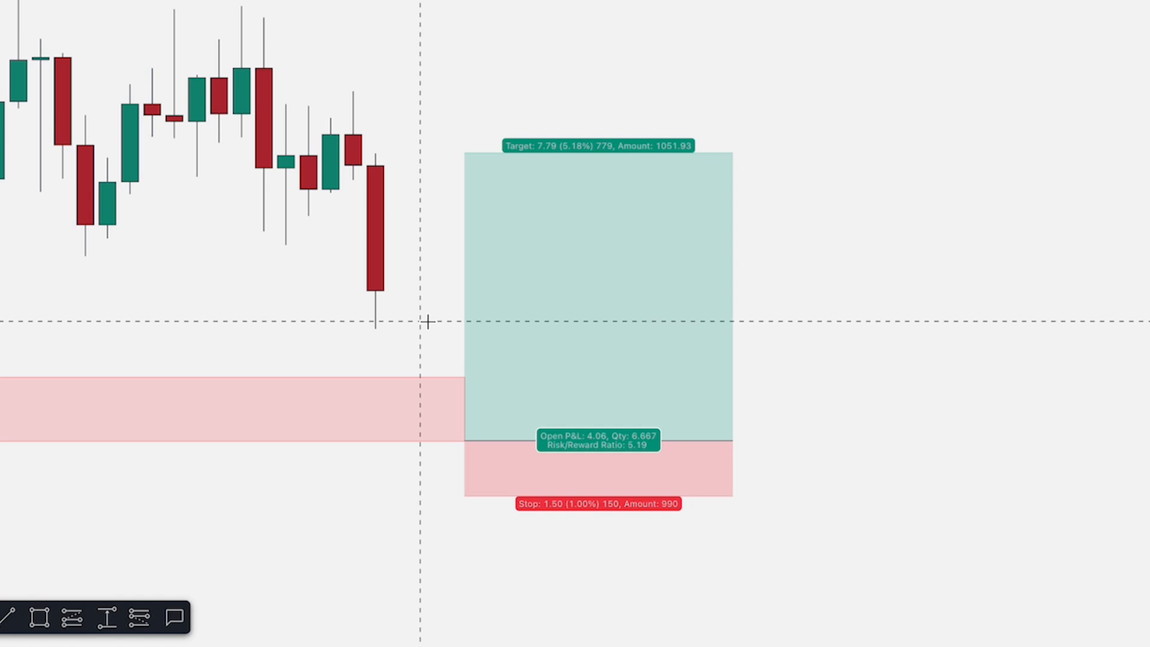
{"action": "mouse_move", "coordinate": [761, 329]}
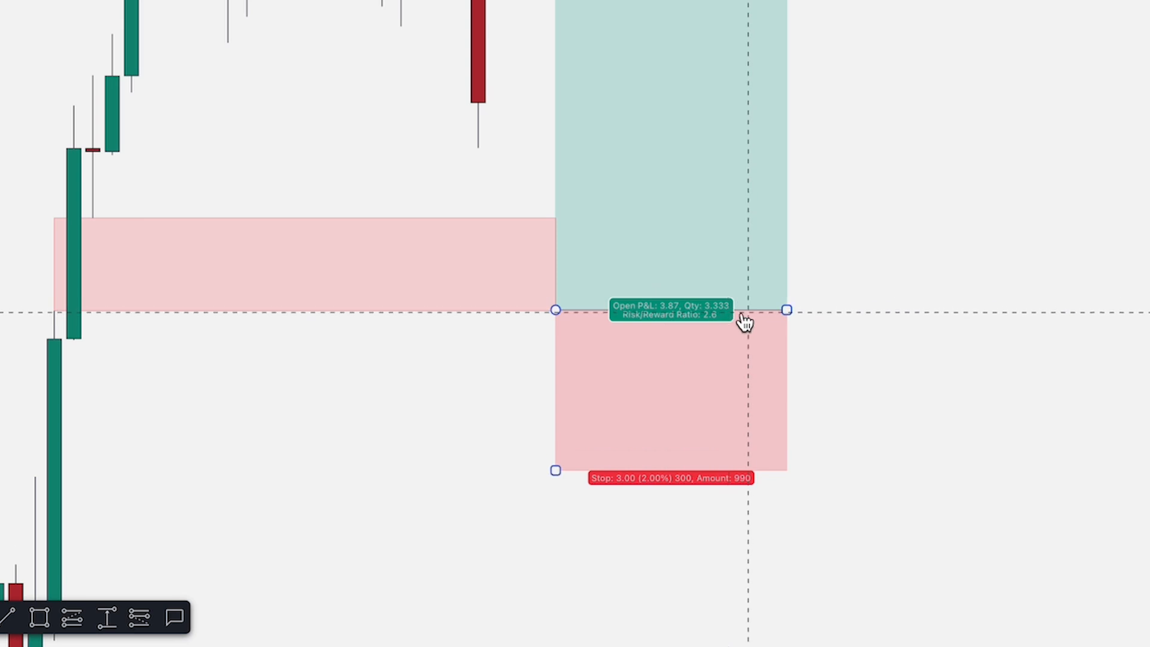
Set the Long Position's Risk (%) to 2 and apply it.
{"action": "double_click", "coordinate": [746, 309]}
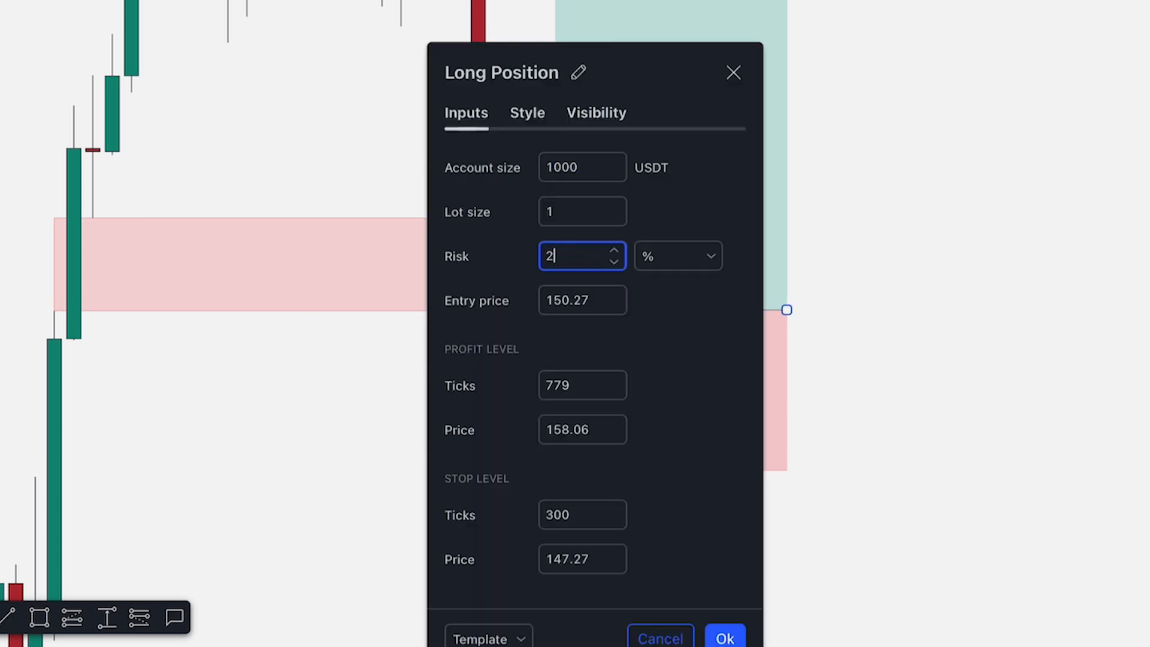
{"action": "left_click", "coordinate": [724, 637]}
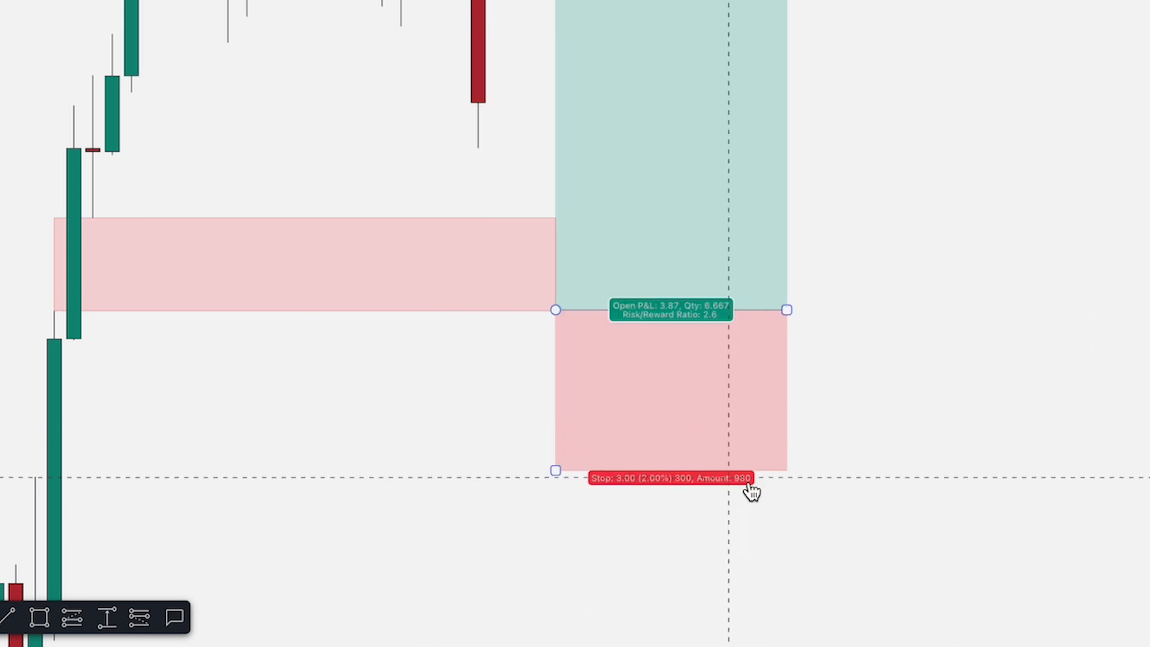